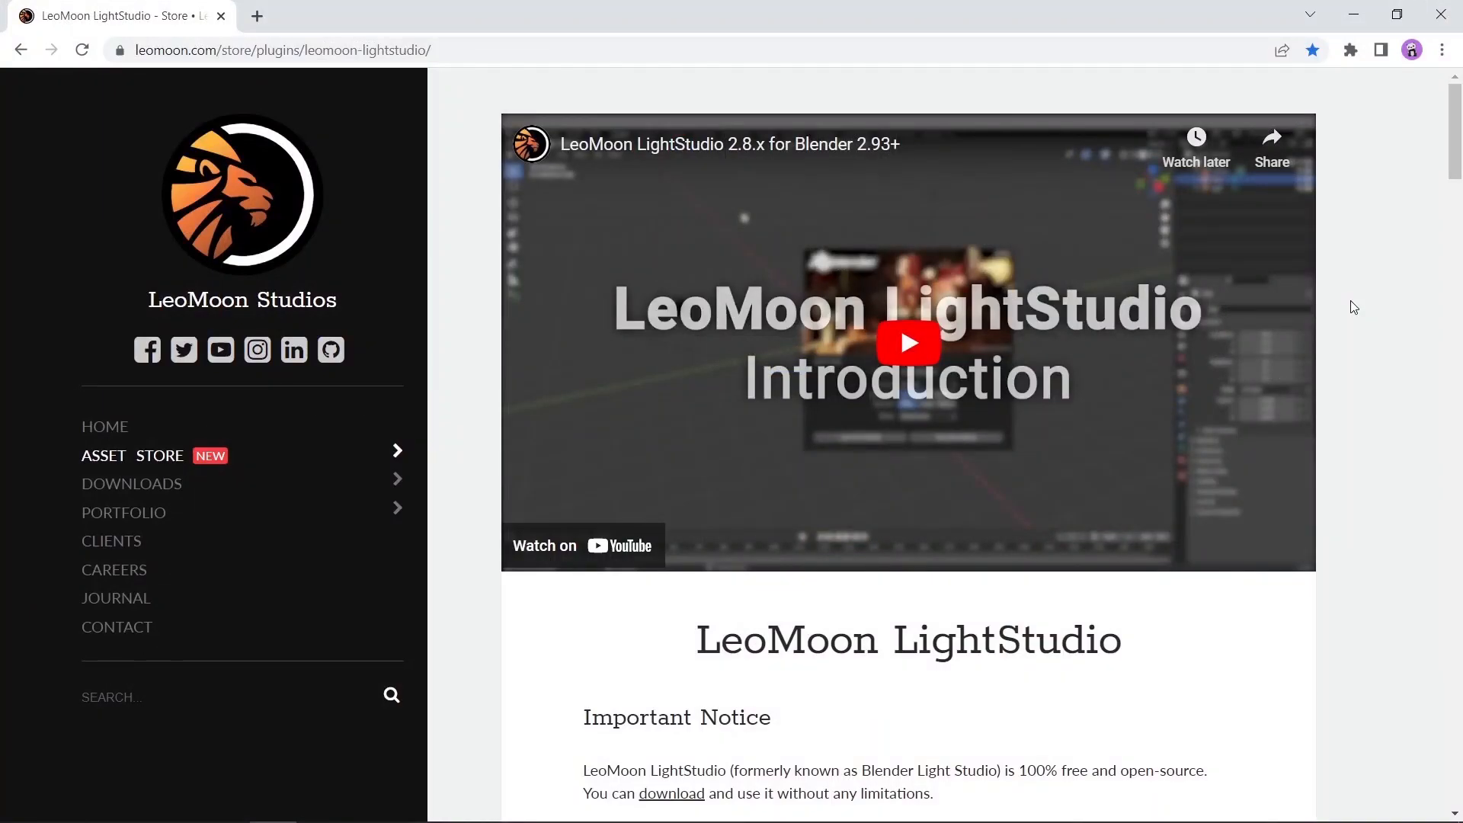
# Download the LightStudio source ZIP from GitHub, then scroll the store page to Buy Now
pyautogui.scroll(-3)
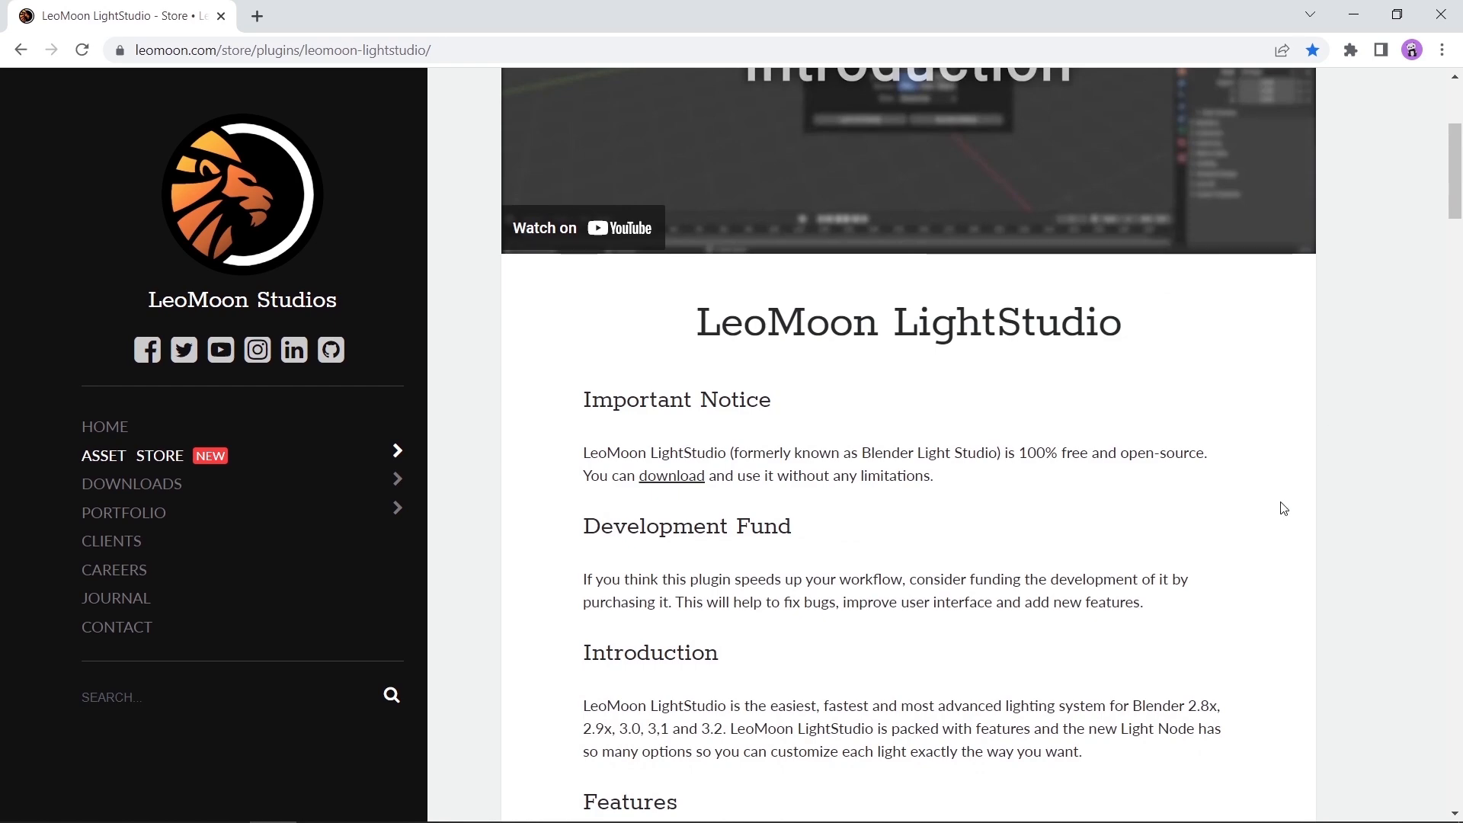
pyautogui.moveTo(688, 493)
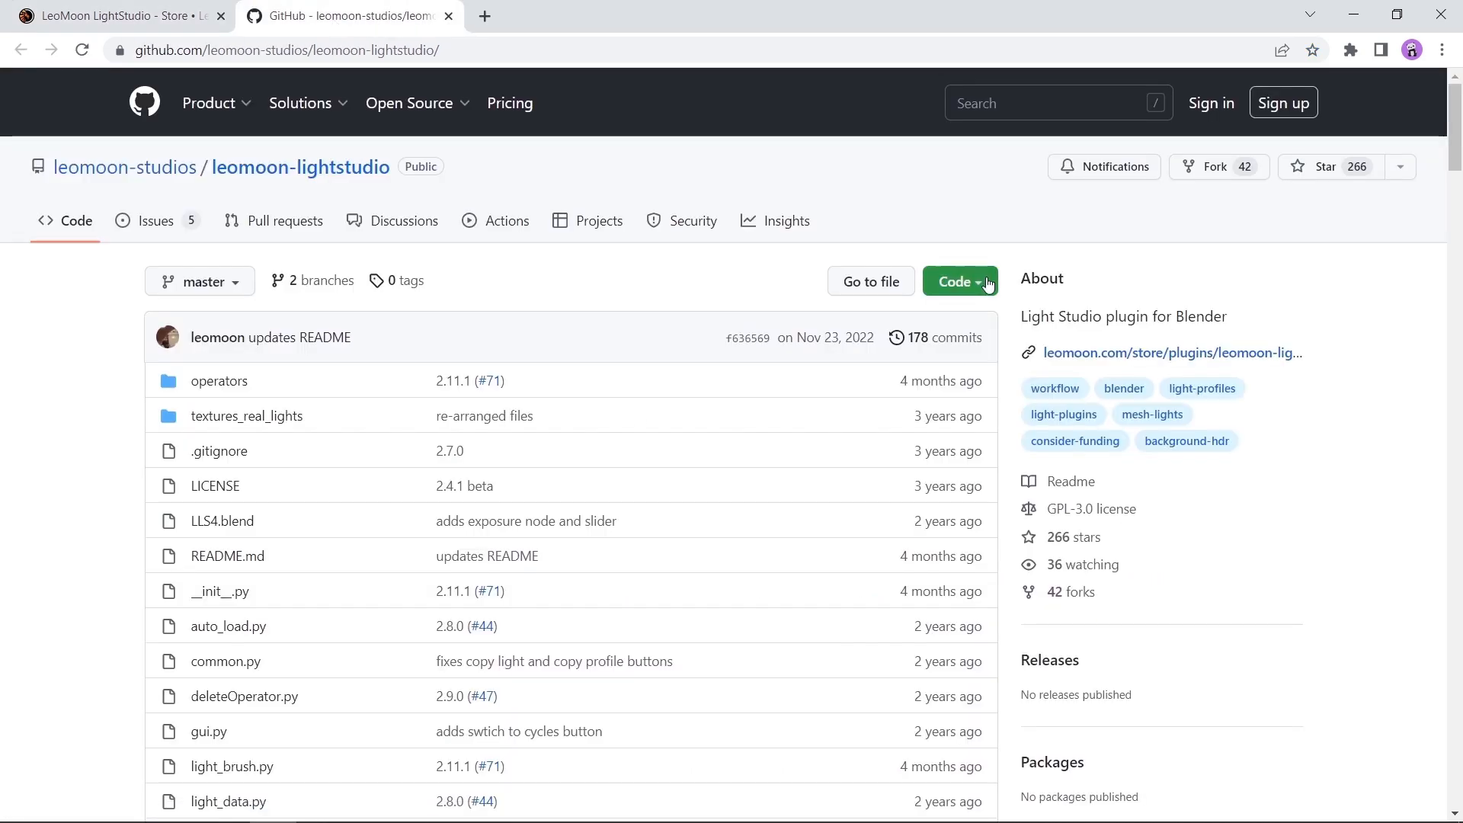
pyautogui.click(960, 281)
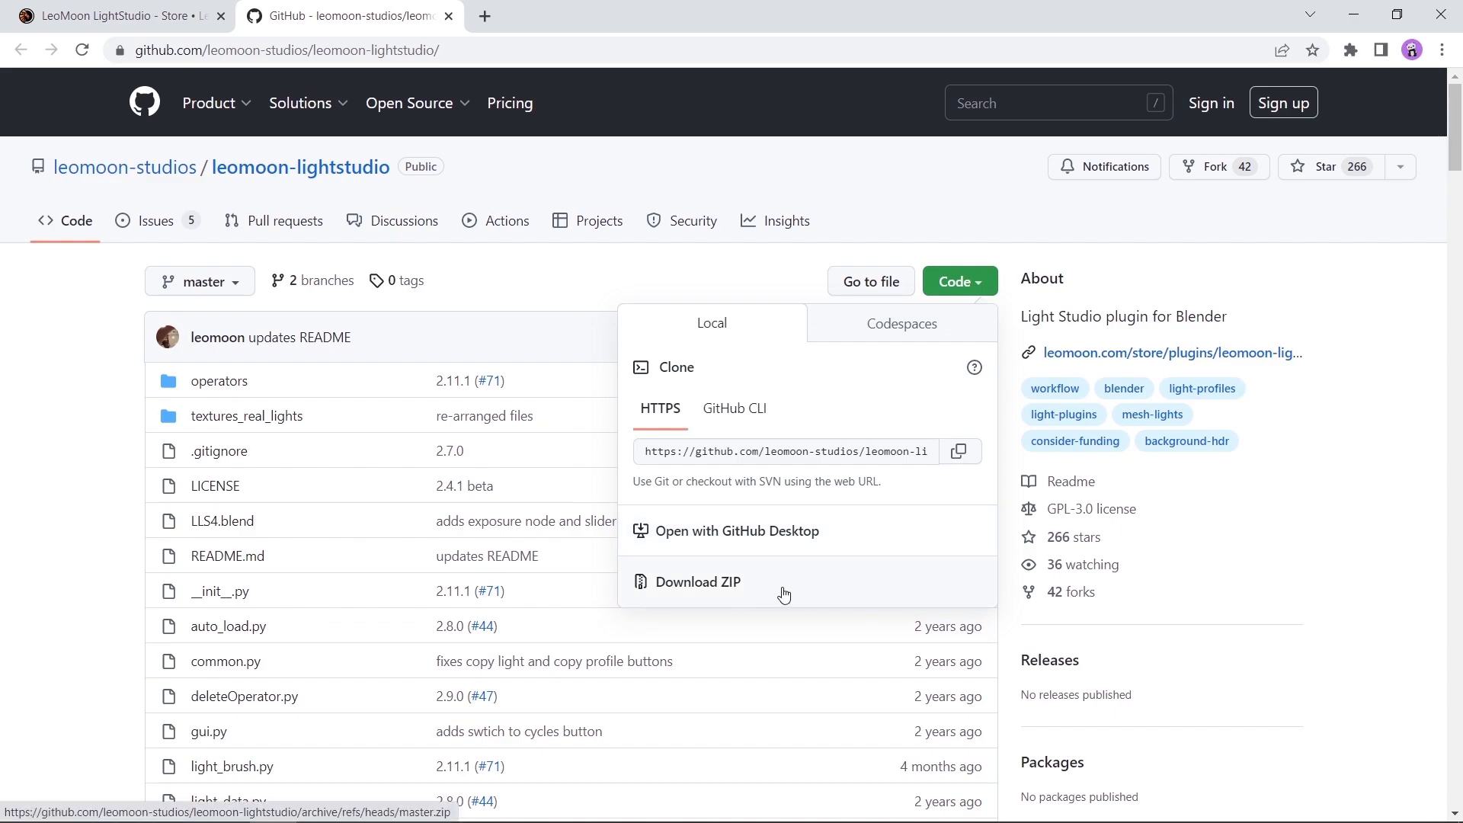
pyautogui.click(112, 16)
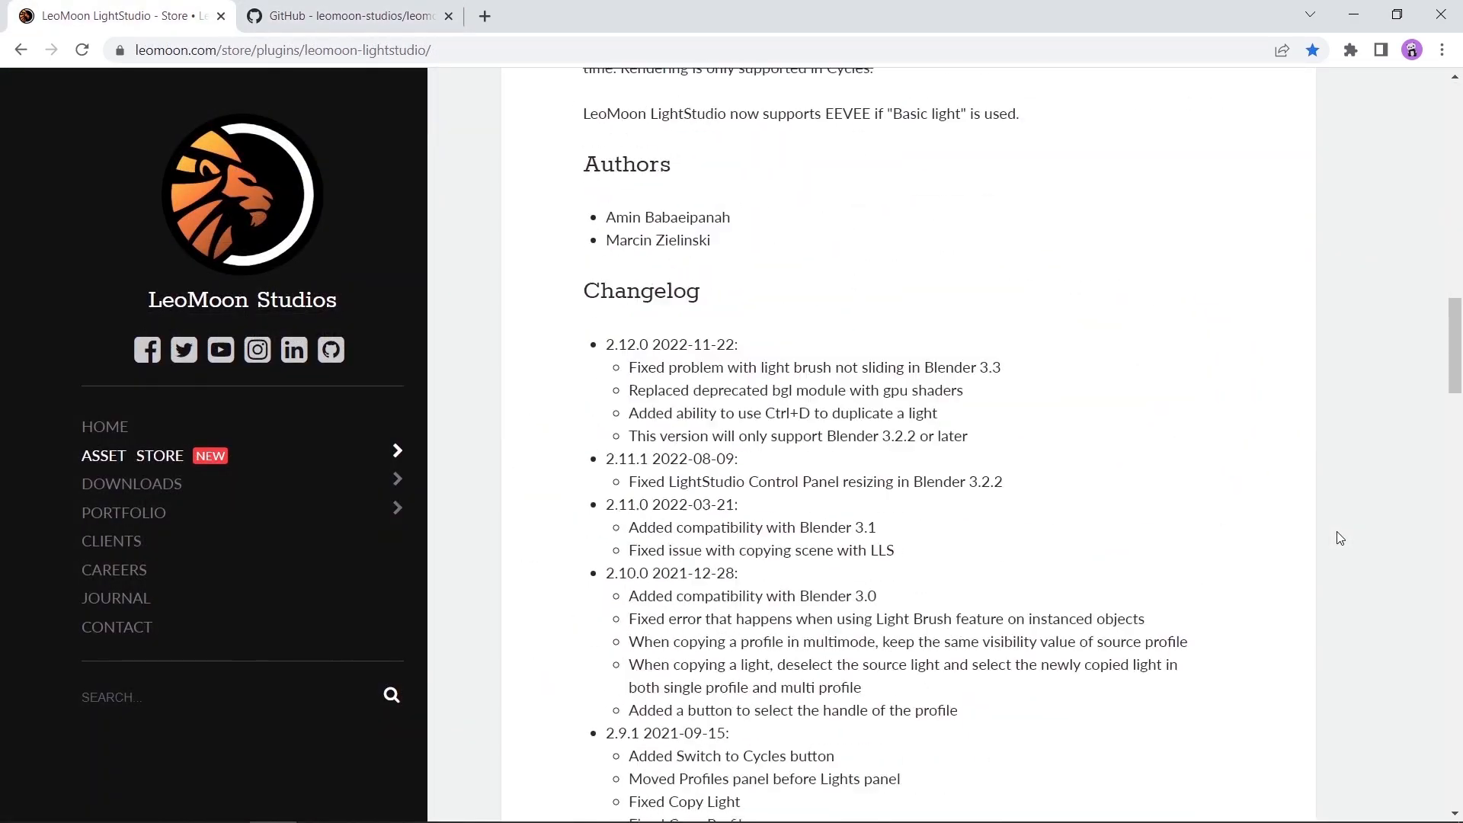
pyautogui.scroll(-3)
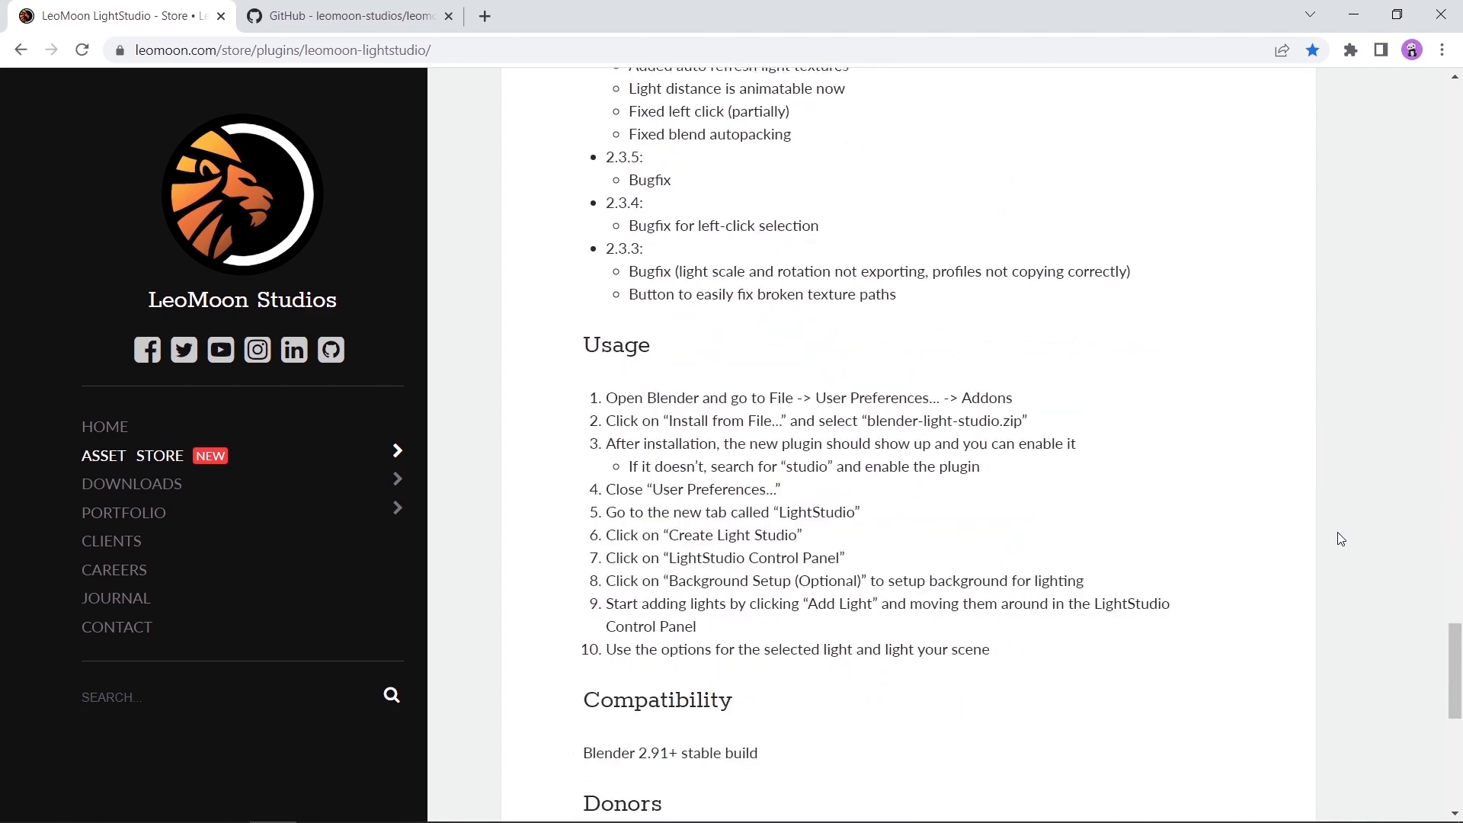
pyautogui.scroll(-3)
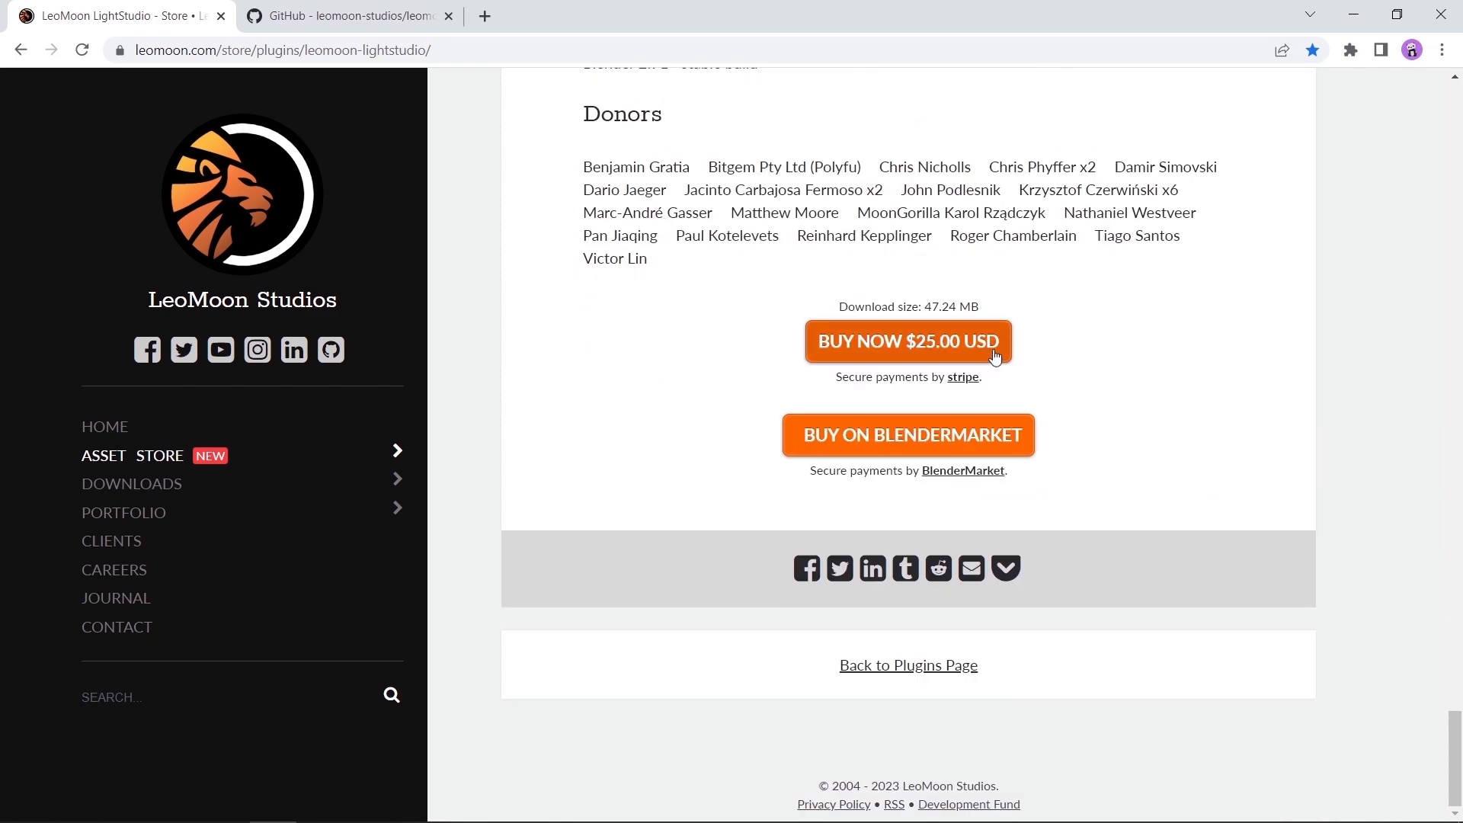
pyautogui.moveTo(975, 349)
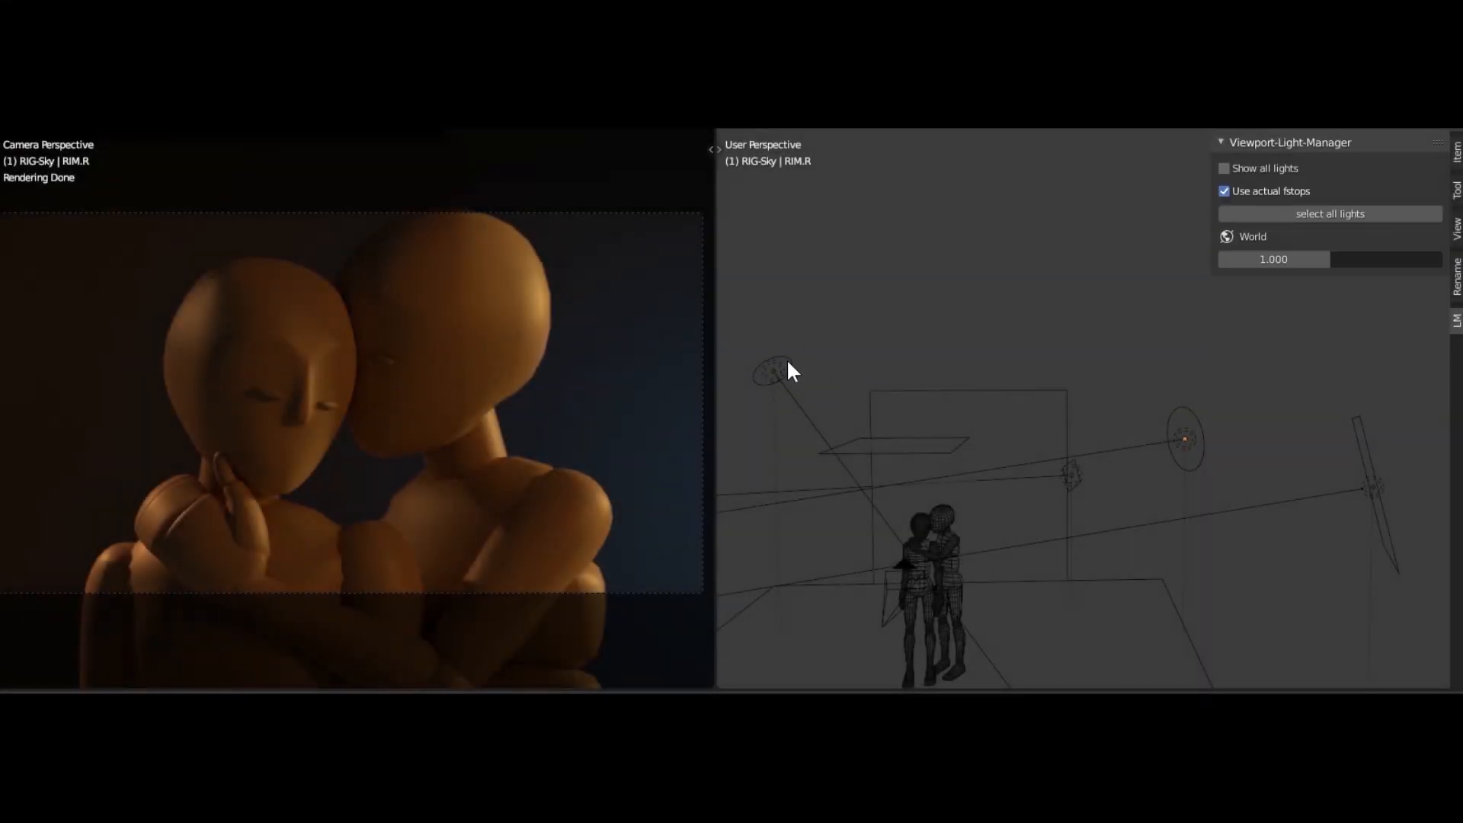
pyautogui.click(773, 371)
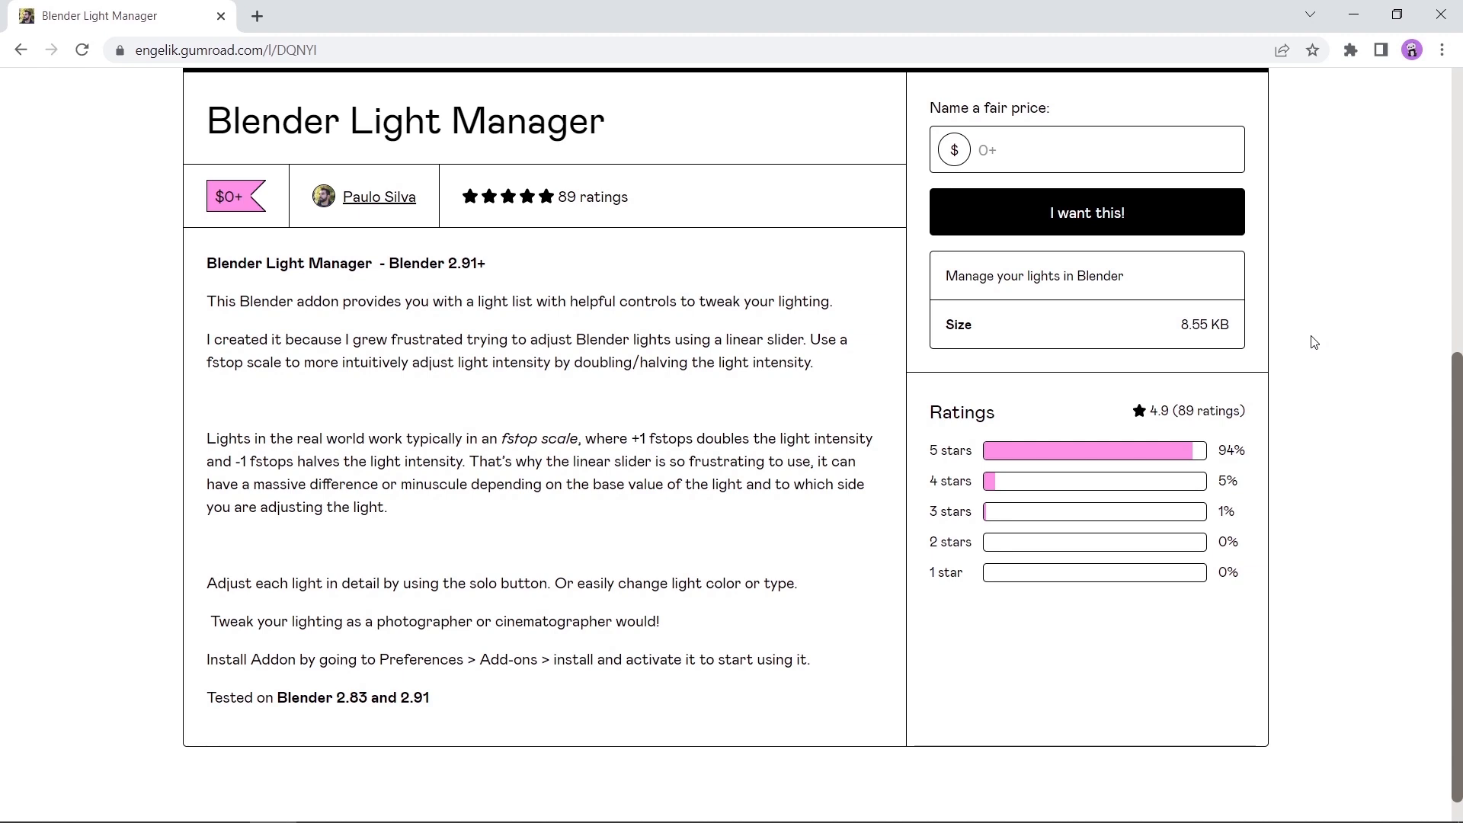
# Enter 5 as the fair price for the Blender Light Manager add-on
pyautogui.click(1085, 149)
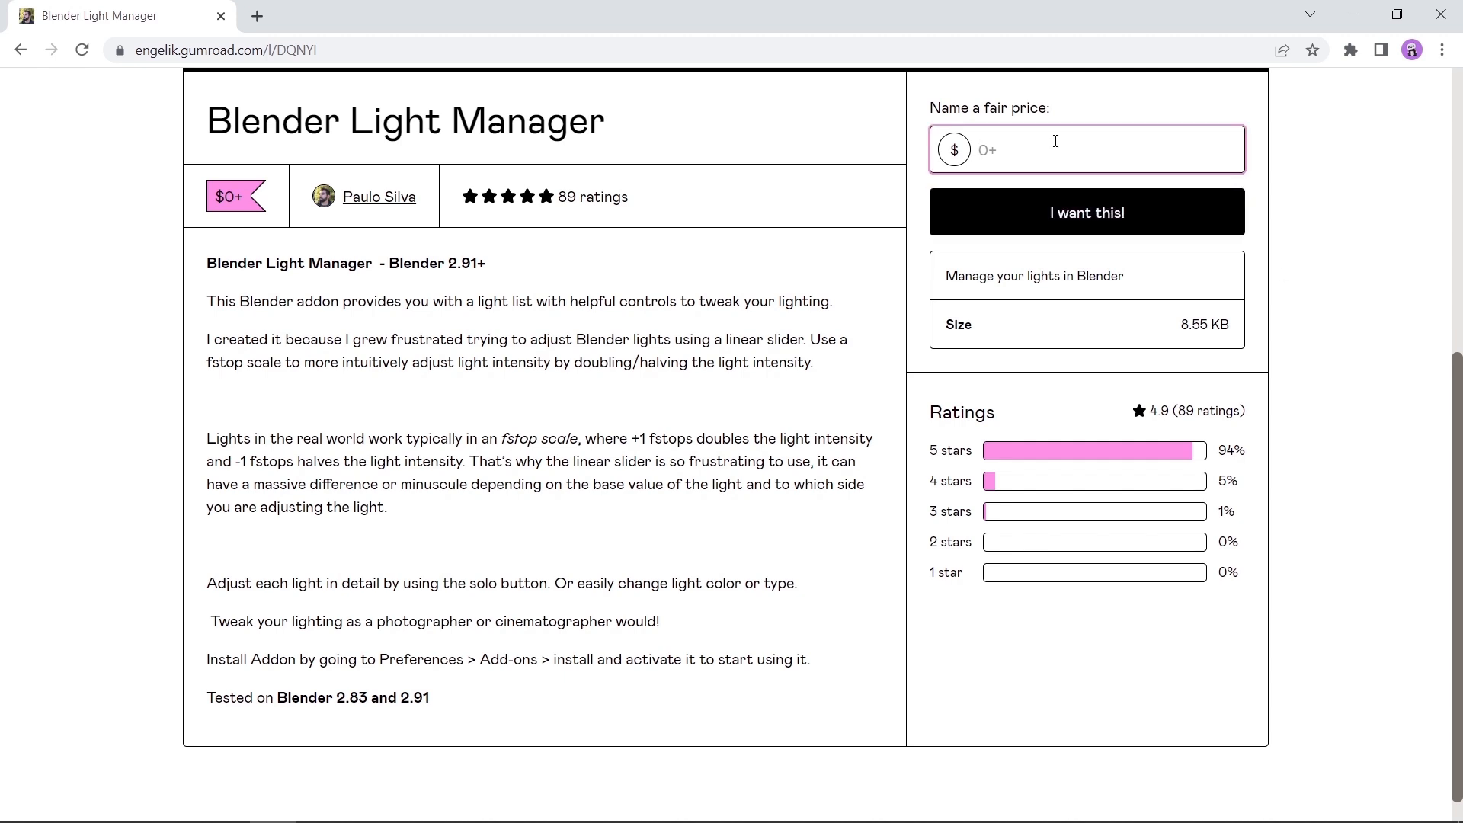
pyautogui.write('5')
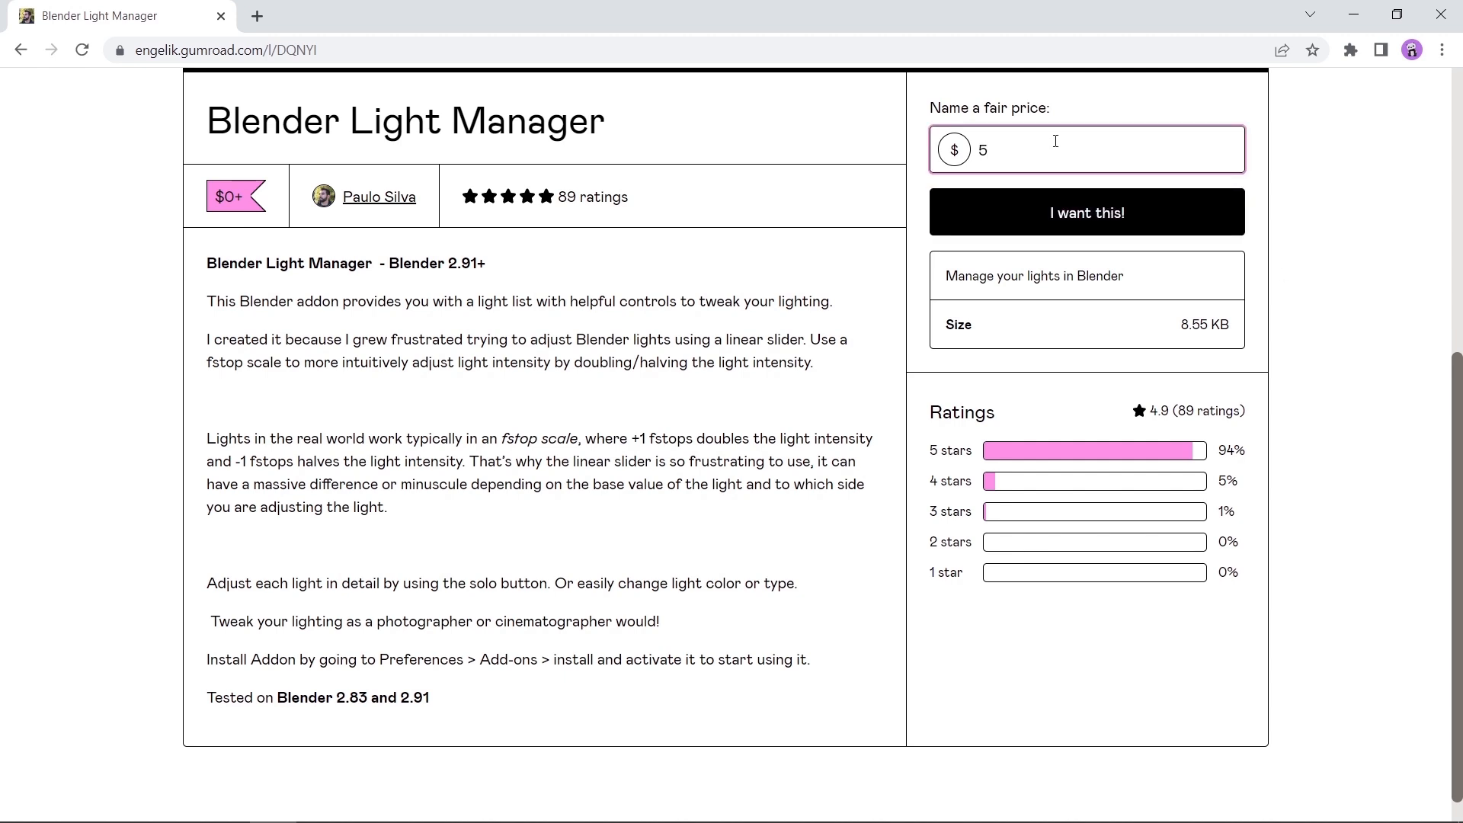
pyautogui.moveTo(1026, 221)
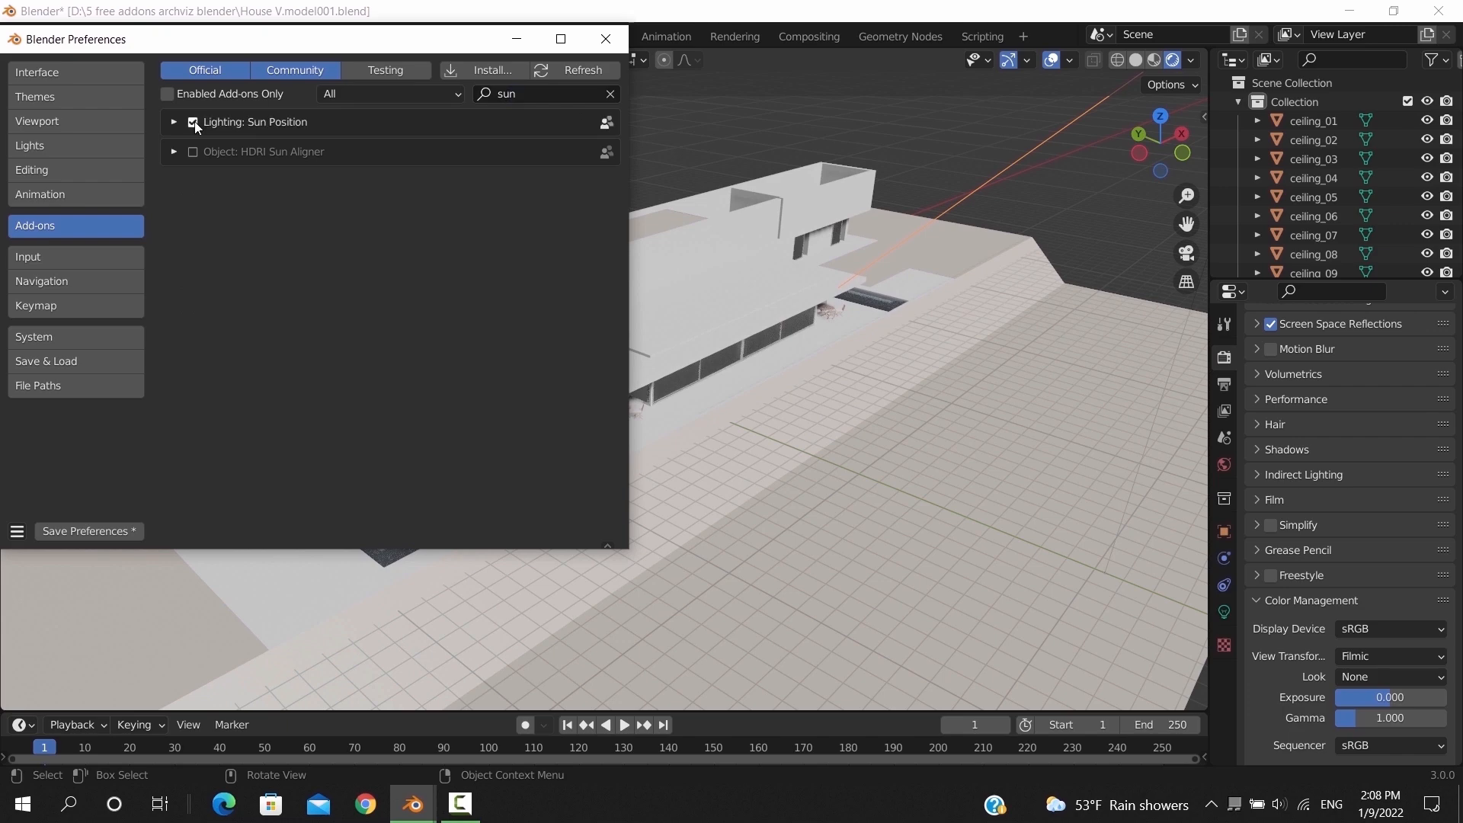
# Bring up the Add menu and scroll World properties to the Sun Position panel
pyautogui.press('shift+a')
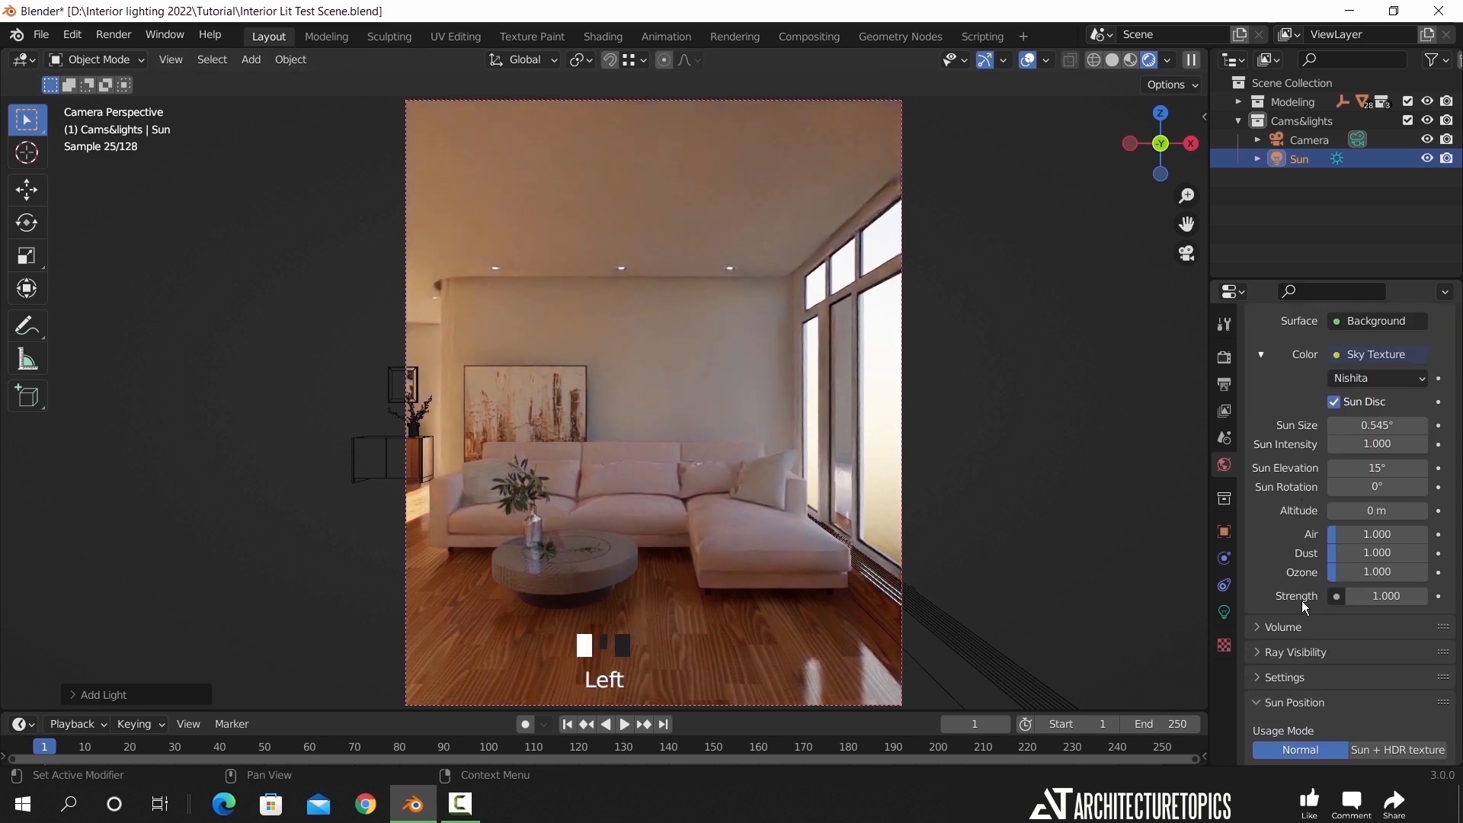
pyautogui.scroll(-3)
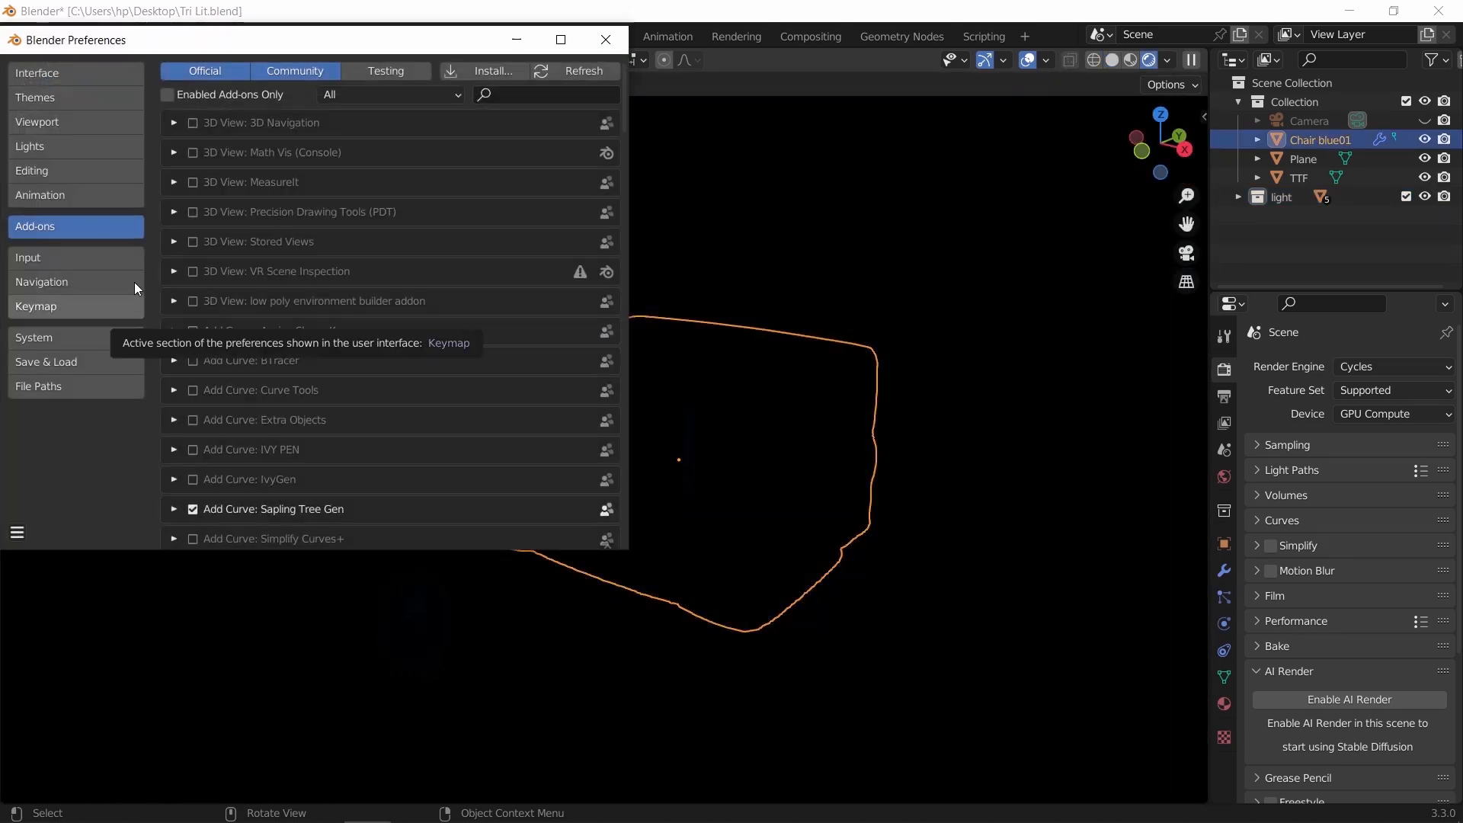
# Search 'tri', enable the Lighting: Tri-lighting add-on, and close Preferences
pyautogui.write('tri')
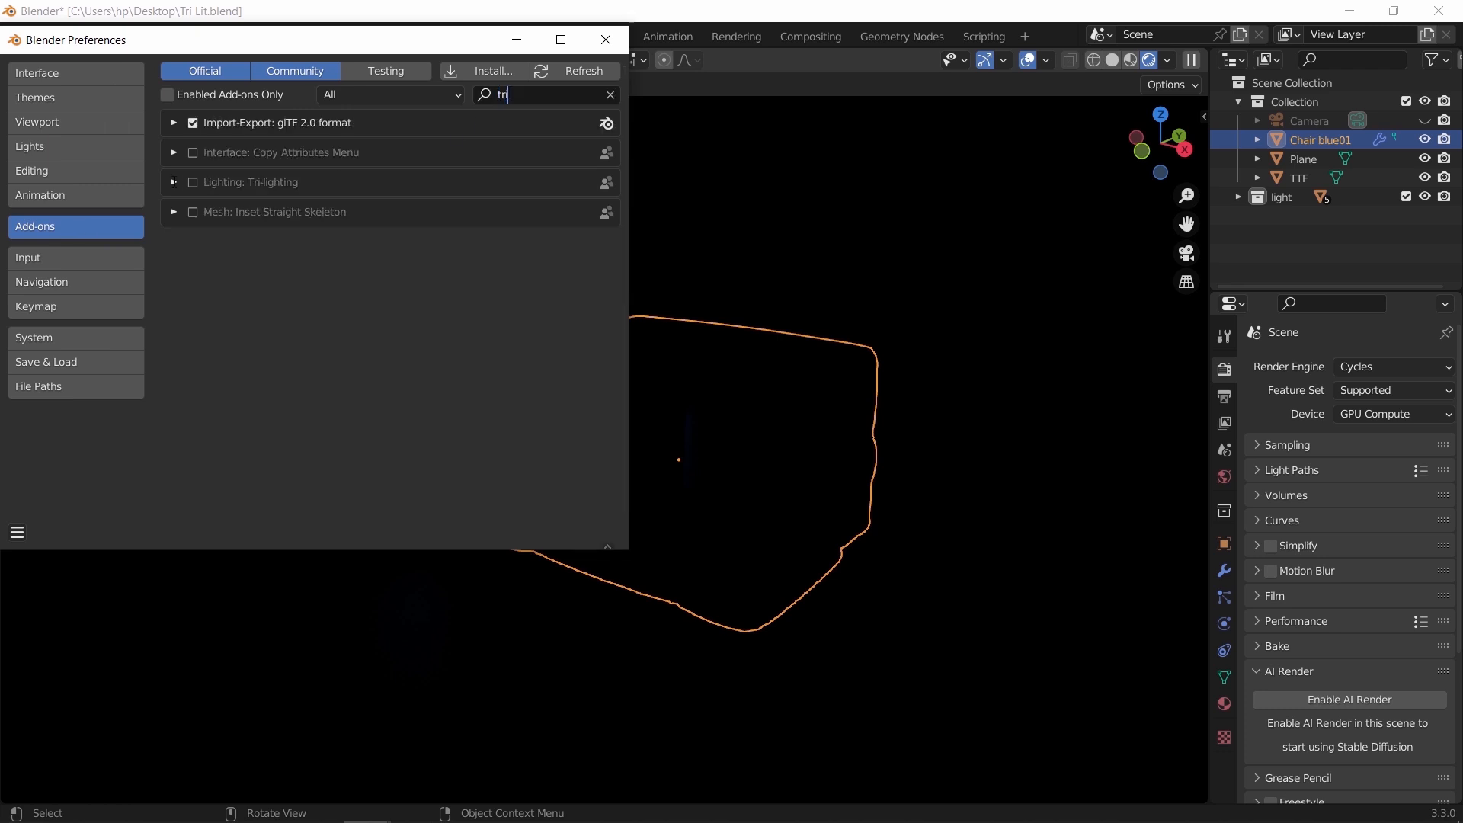
pyautogui.click(173, 182)
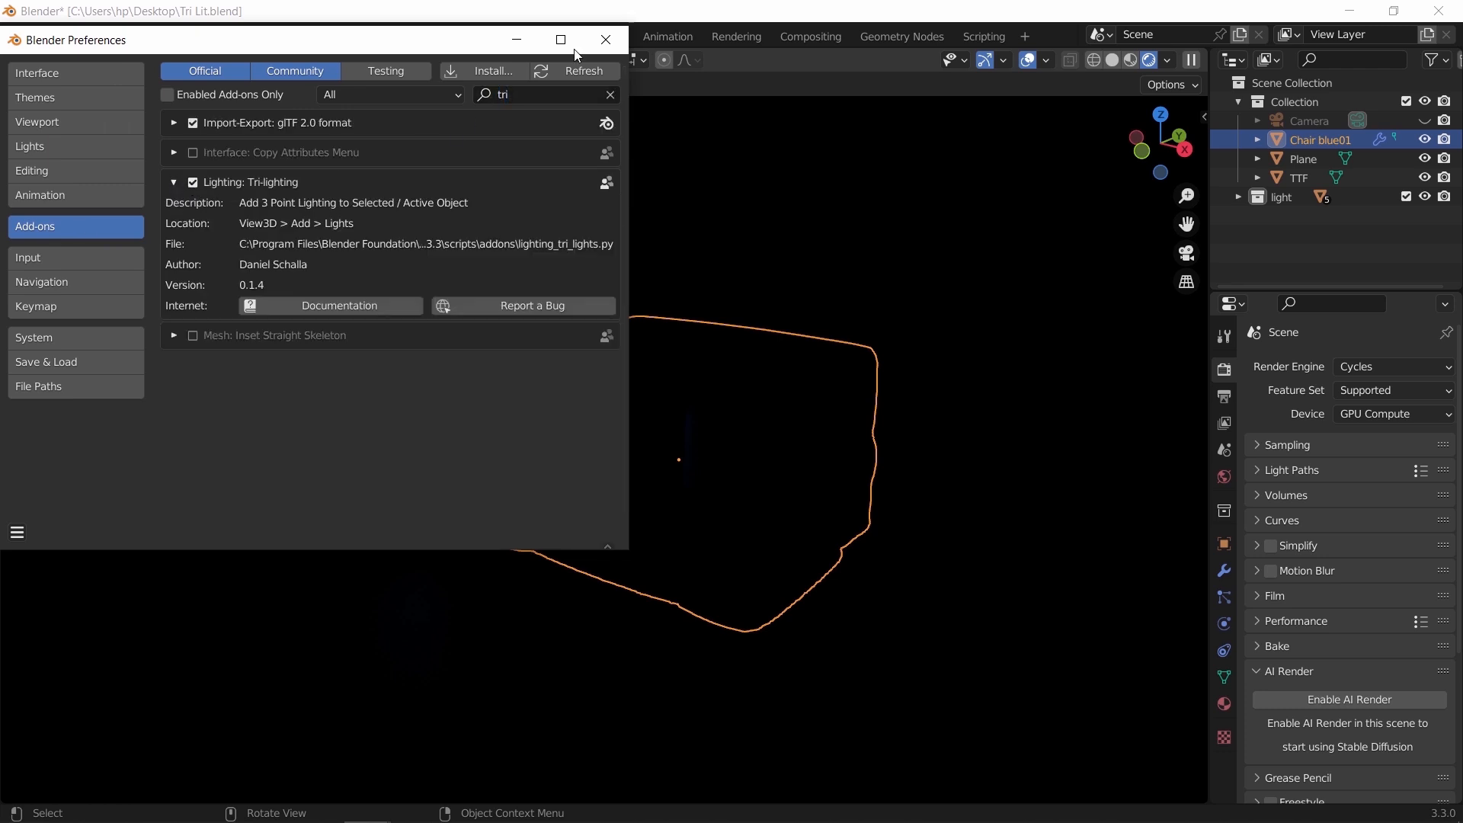
pyautogui.click(250, 58)
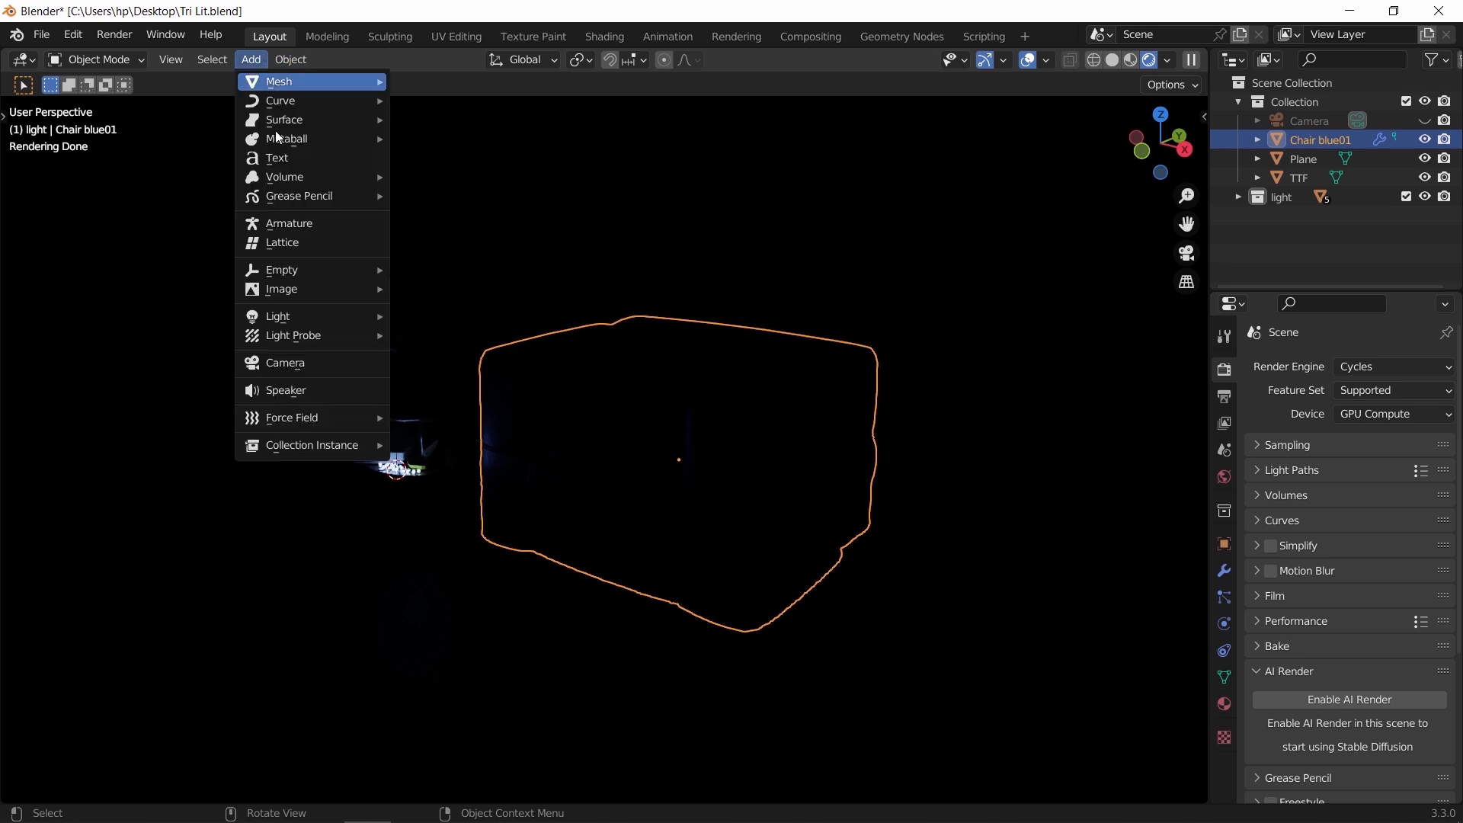
pyautogui.moveTo(277, 316)
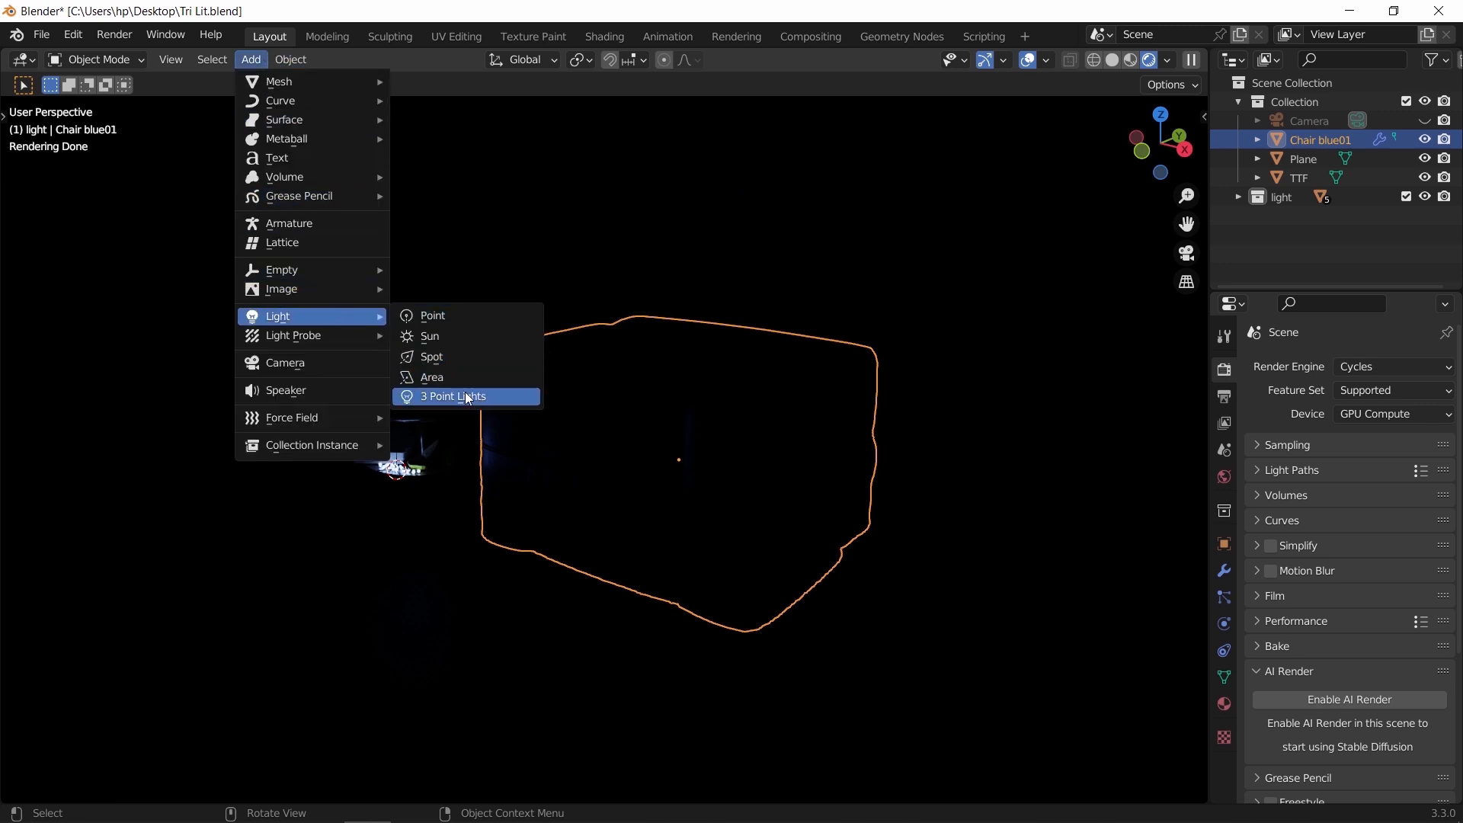
# Add a three-point light rig around the blue chair and view it from the front
pyautogui.click(452, 396)
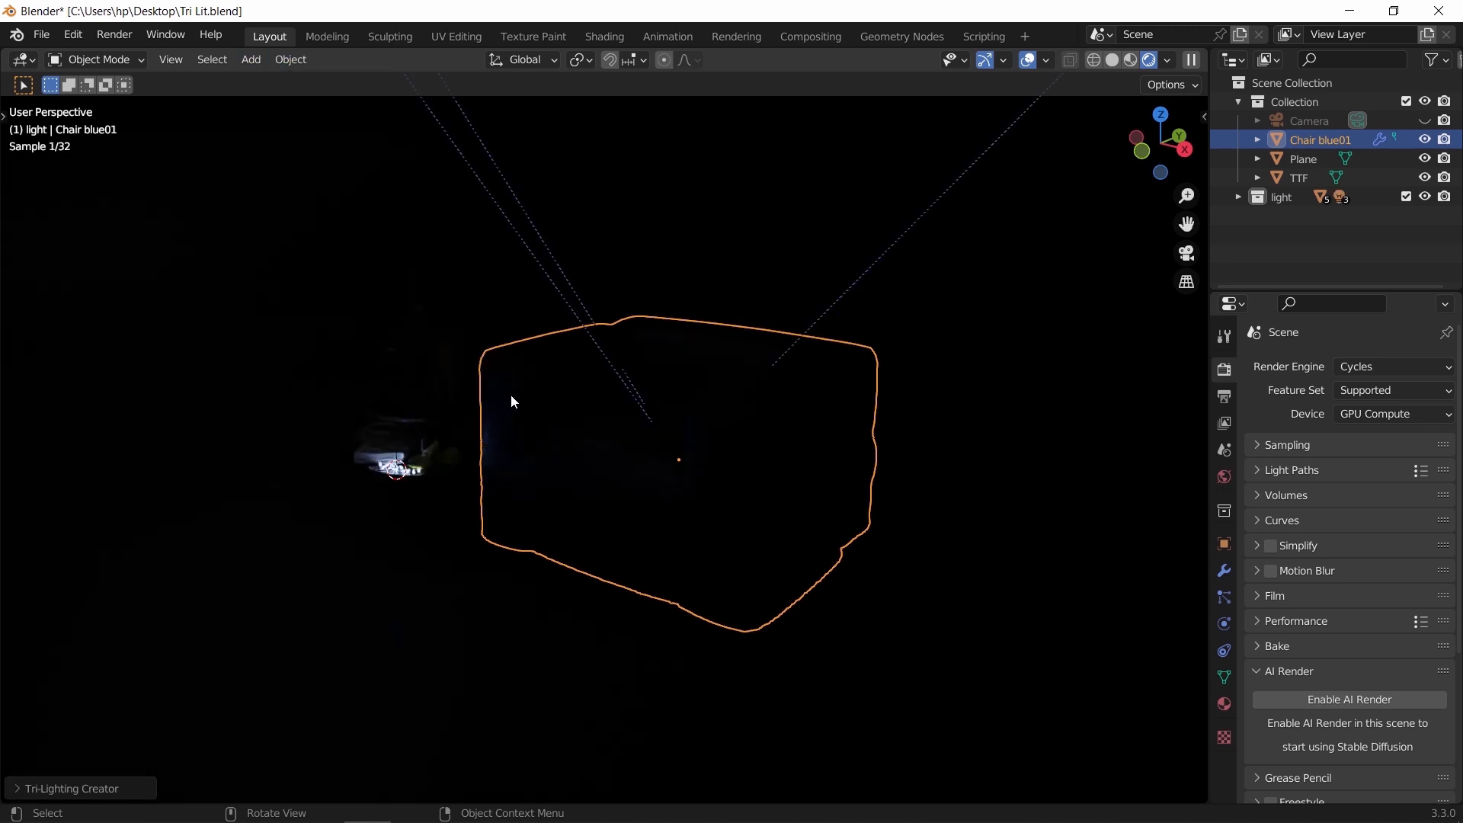
pyautogui.press('KP_1')
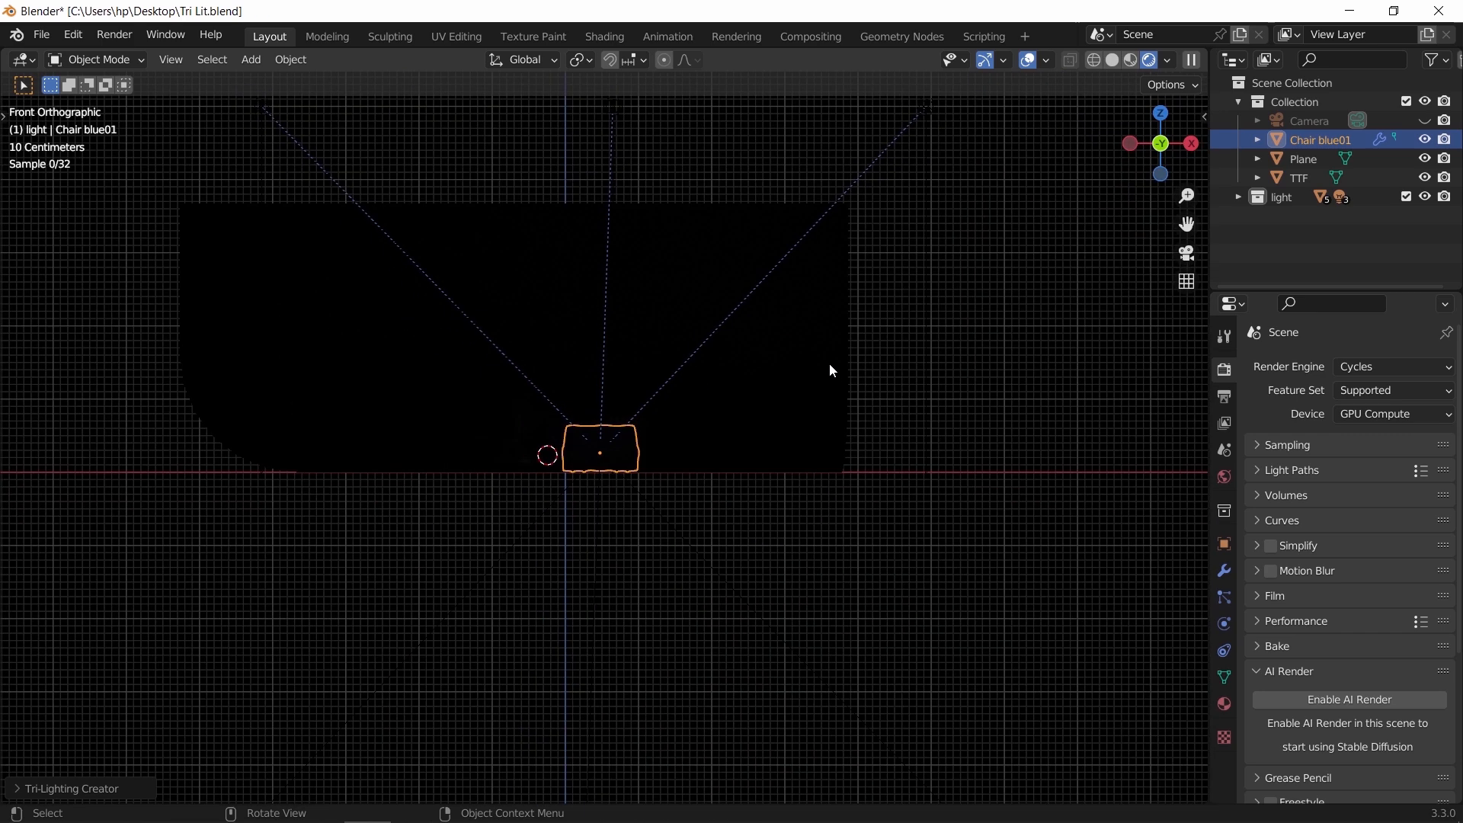
pyautogui.click(1111, 60)
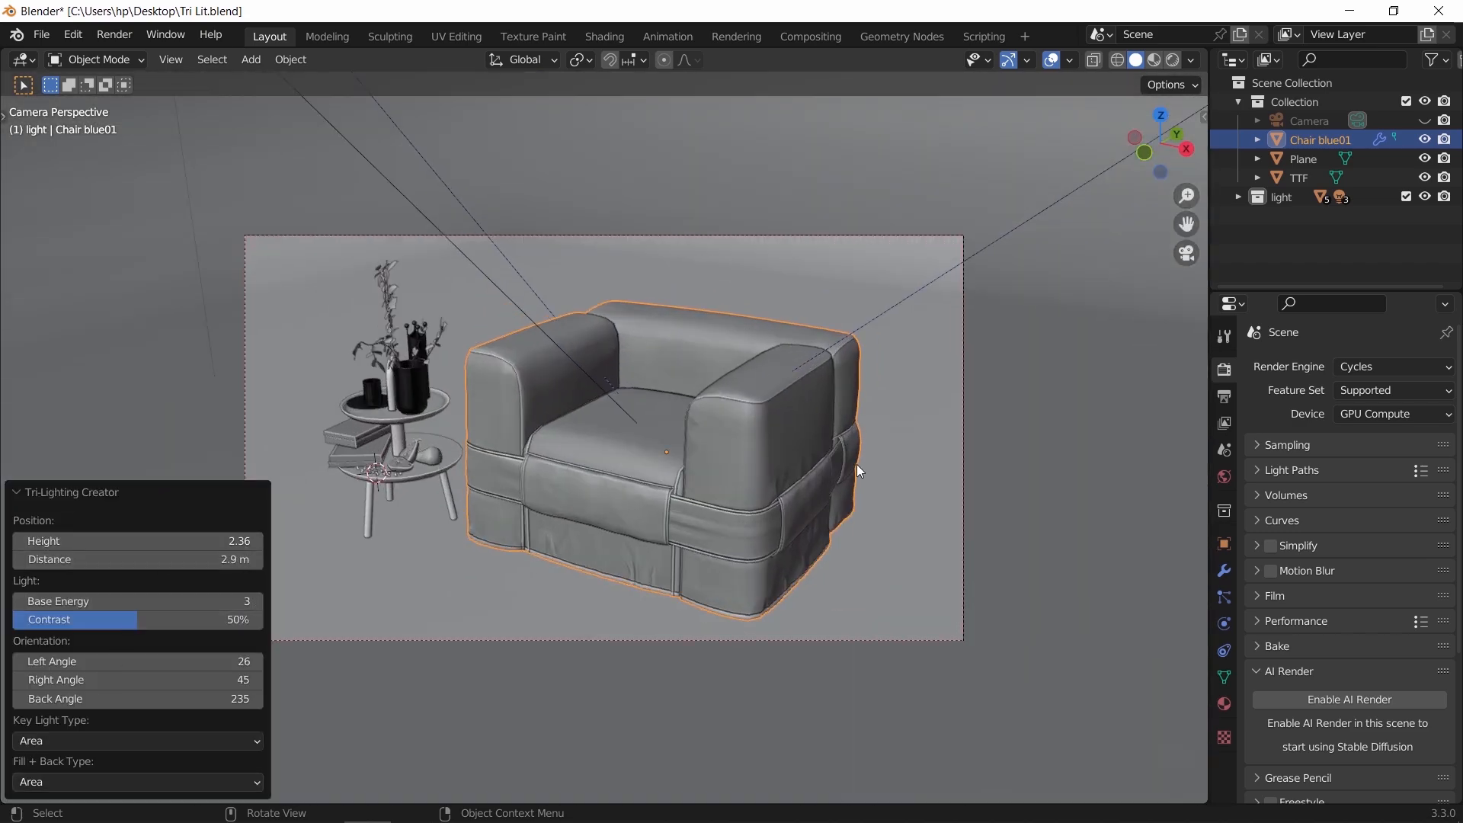
pyautogui.click(1150, 58)
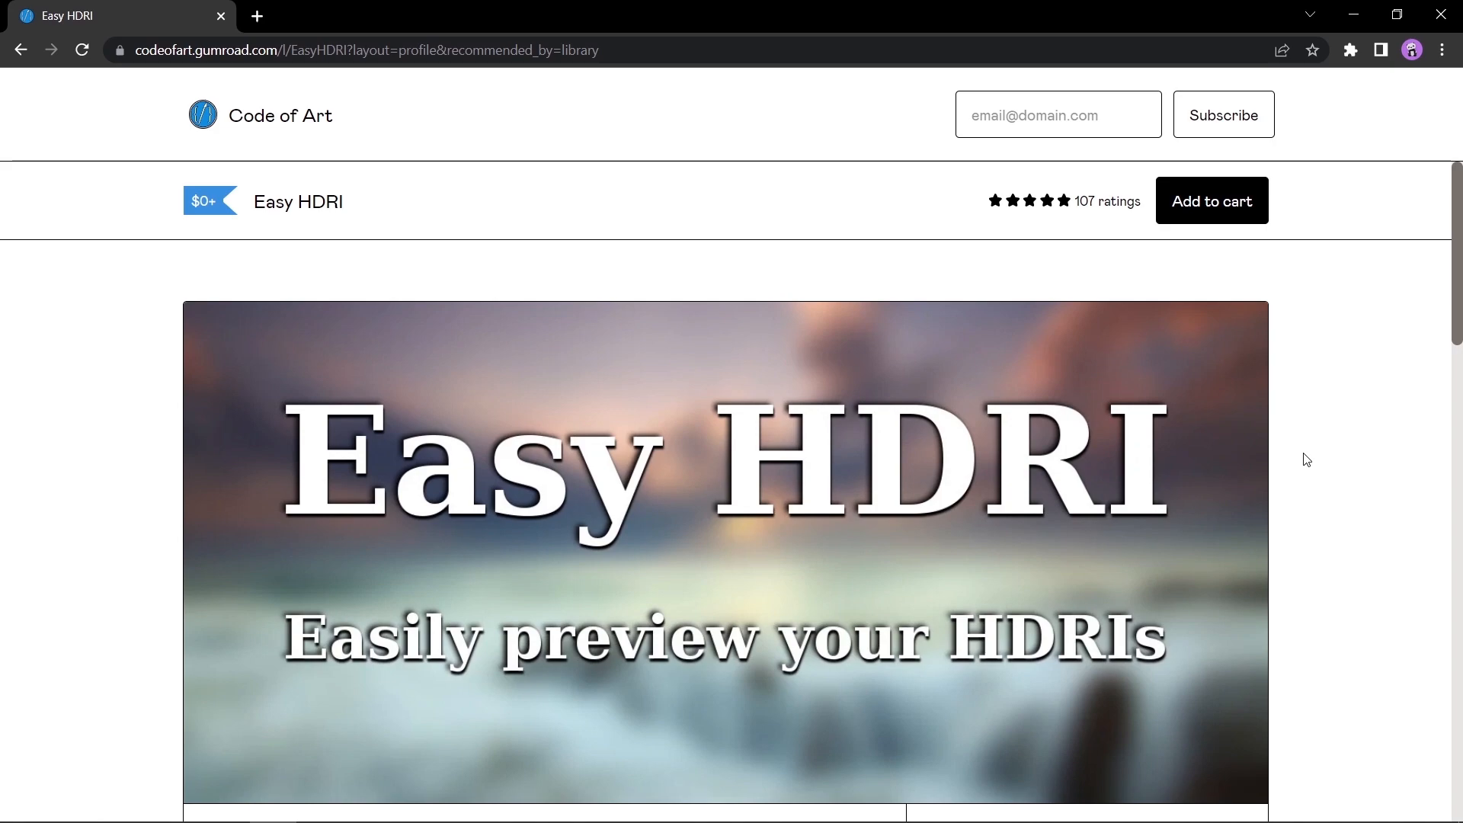
# Scroll through the free Easy HDRI product page from Code of Art
pyautogui.scroll(-3)
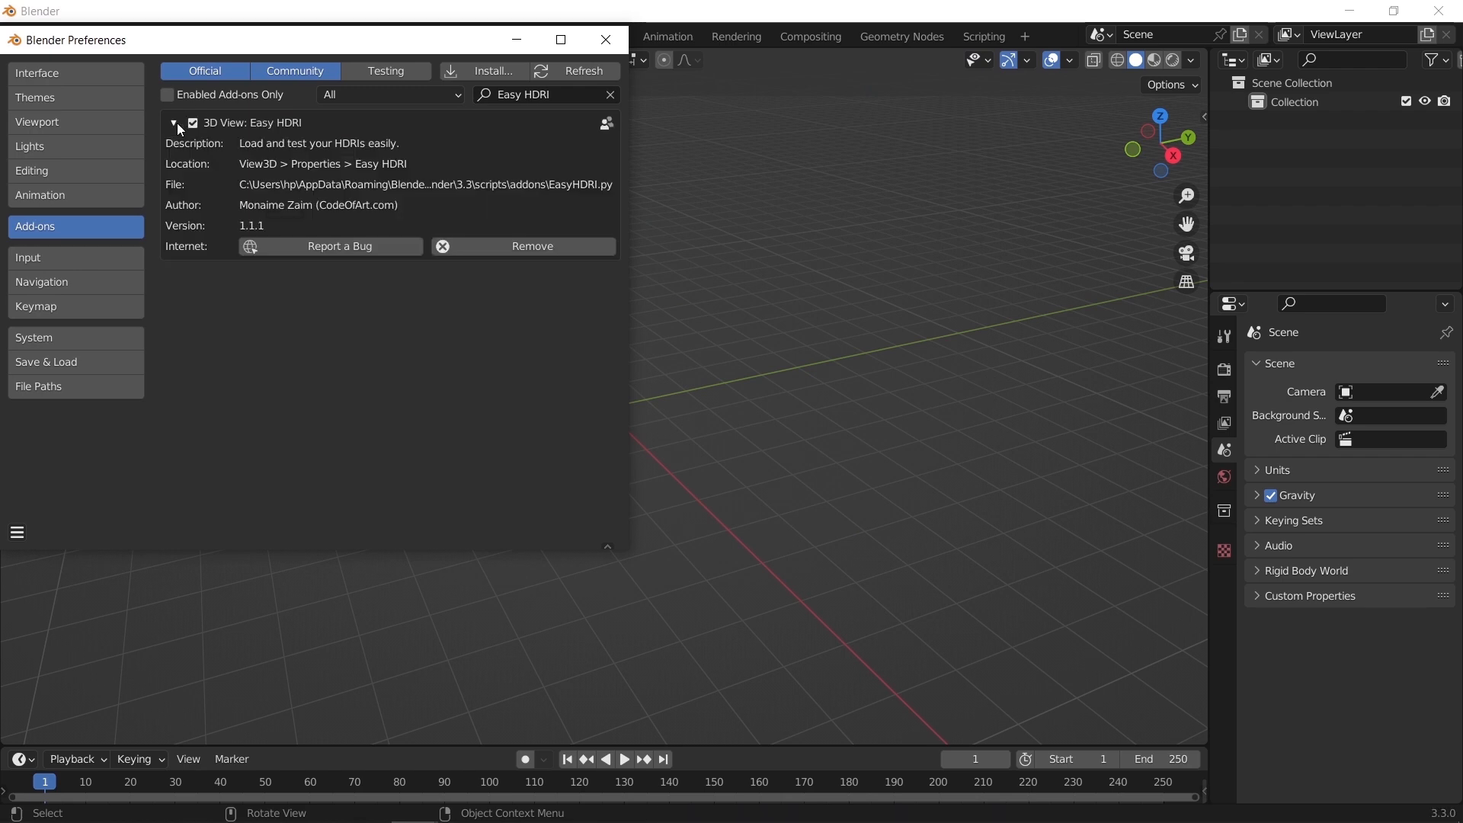
# Open the Easy HDRI tab and accept the HDRI image folder in the file browser
pyautogui.click(1197, 391)
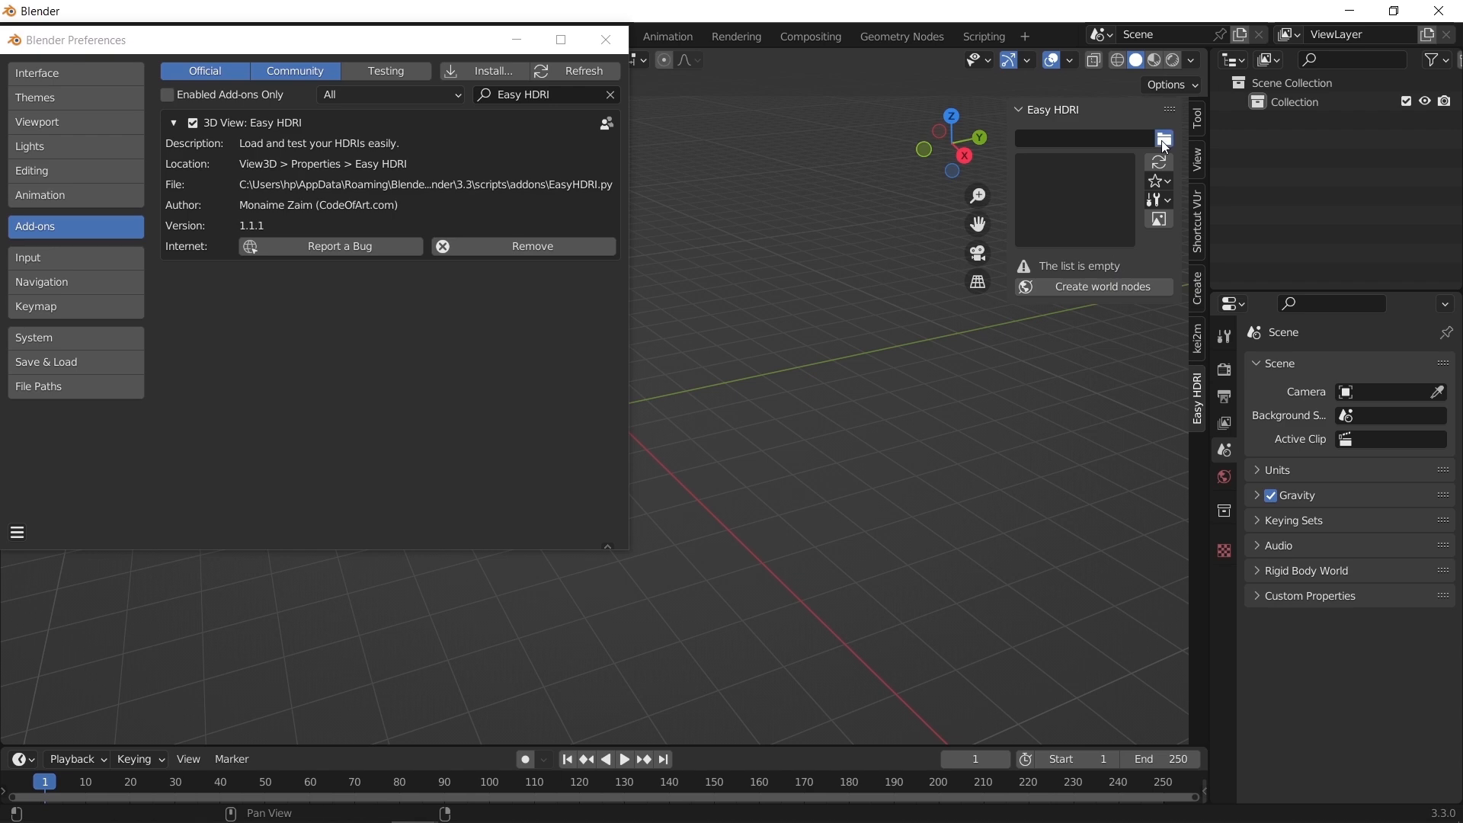
pyautogui.click(1159, 142)
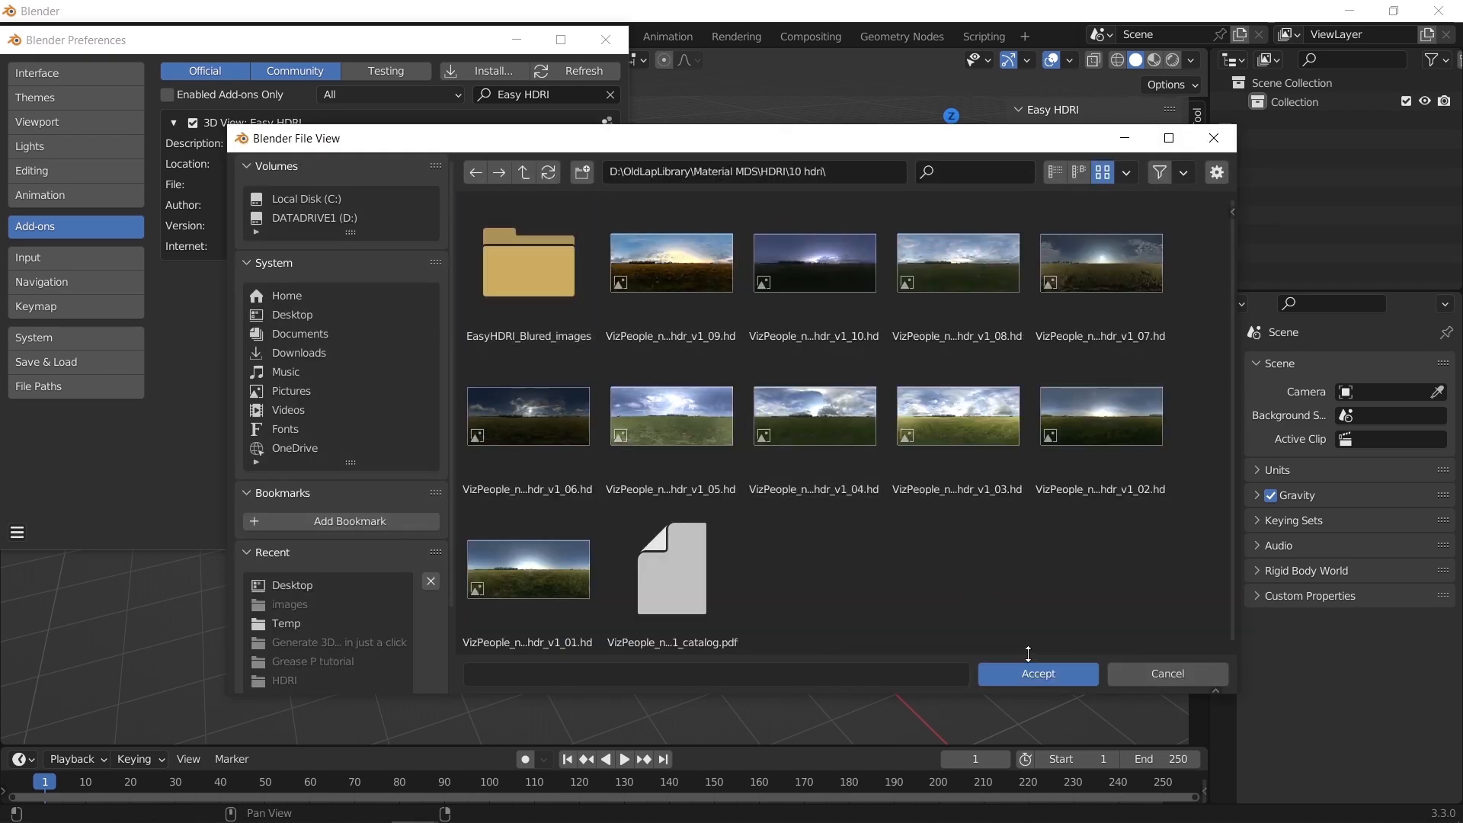
pyautogui.click(1036, 673)
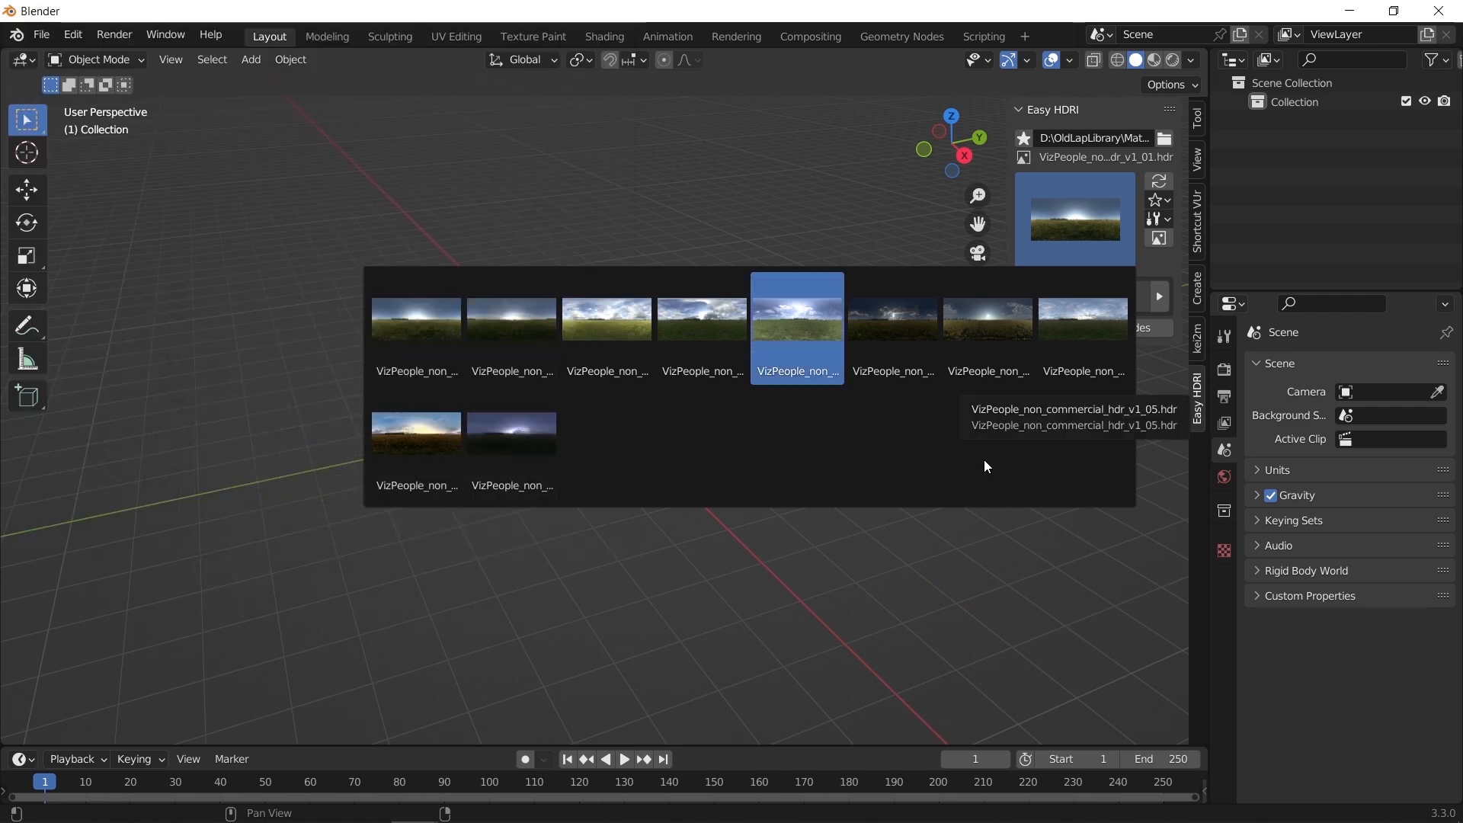
# Apply the first VizPeople grassy-field HDRI from the Easy HDRI thumbnail grid
pyautogui.click(415, 320)
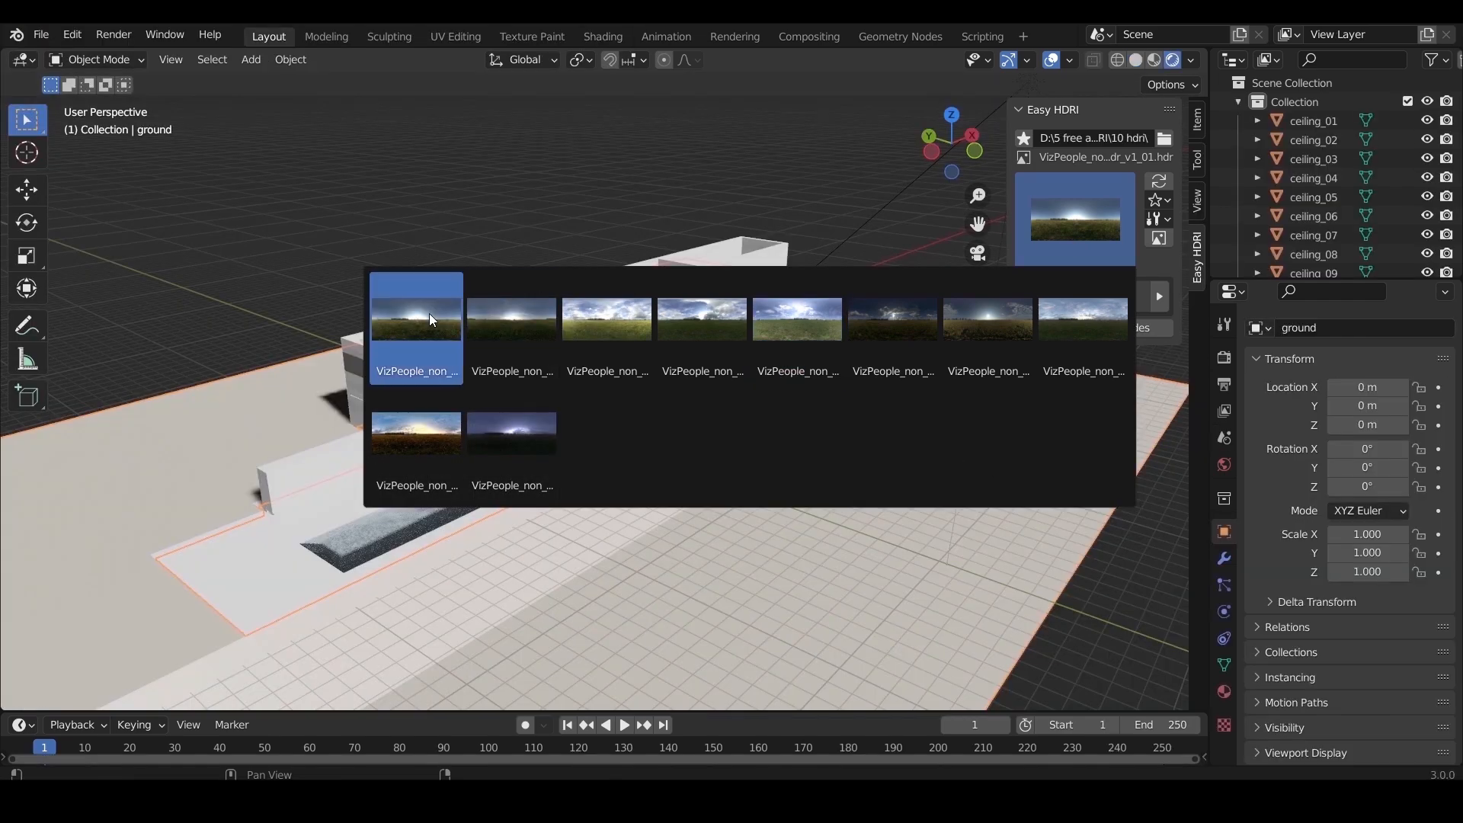
pyautogui.click(415, 316)
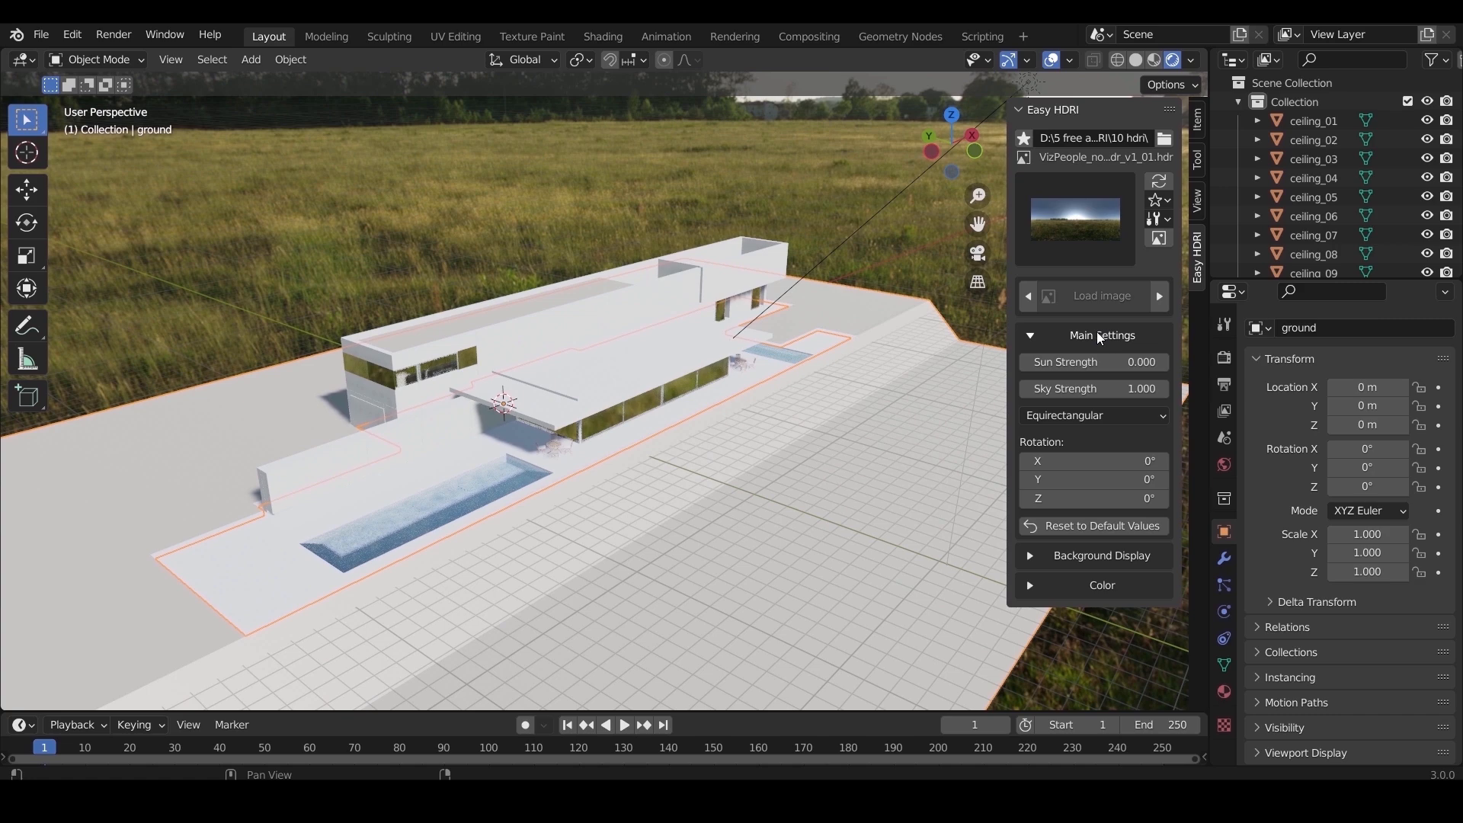
pyautogui.moveTo(1073, 498); pyautogui.dragTo(1101, 498)
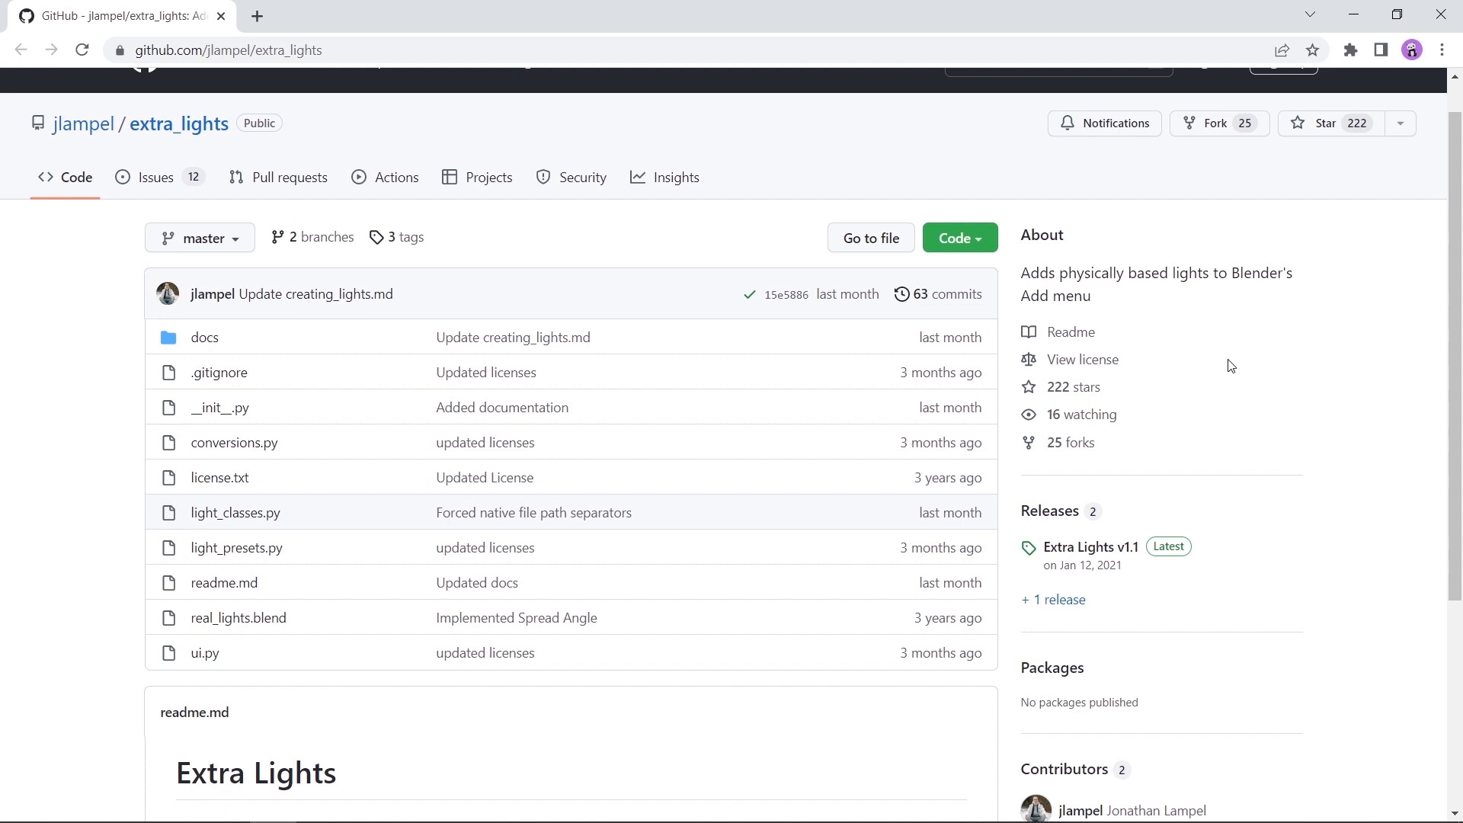
pyautogui.moveTo(959, 238)
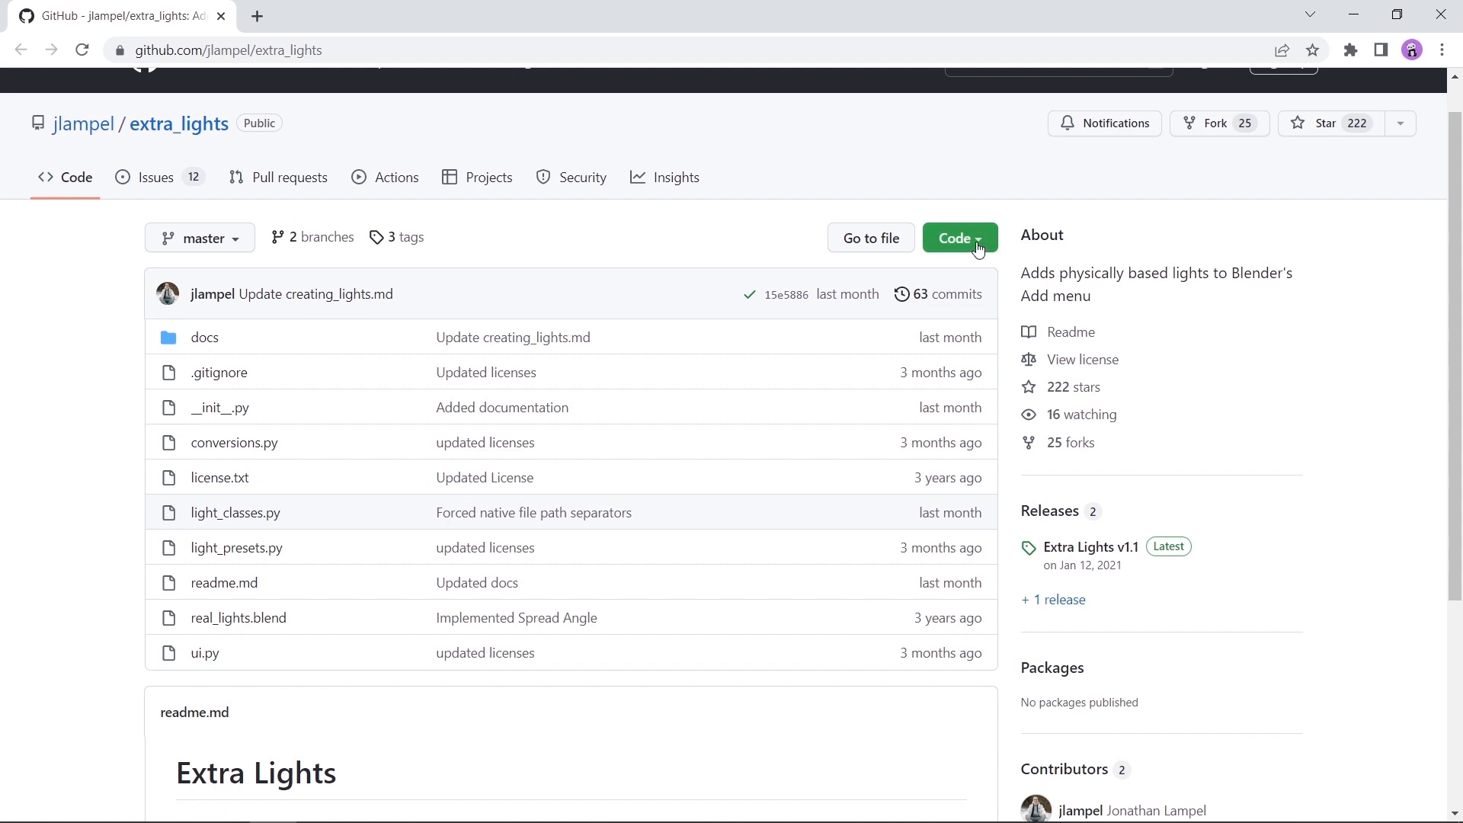
# Preview and dismiss the Code download options, then follow the readme's Blender Market link
pyautogui.click(953, 237)
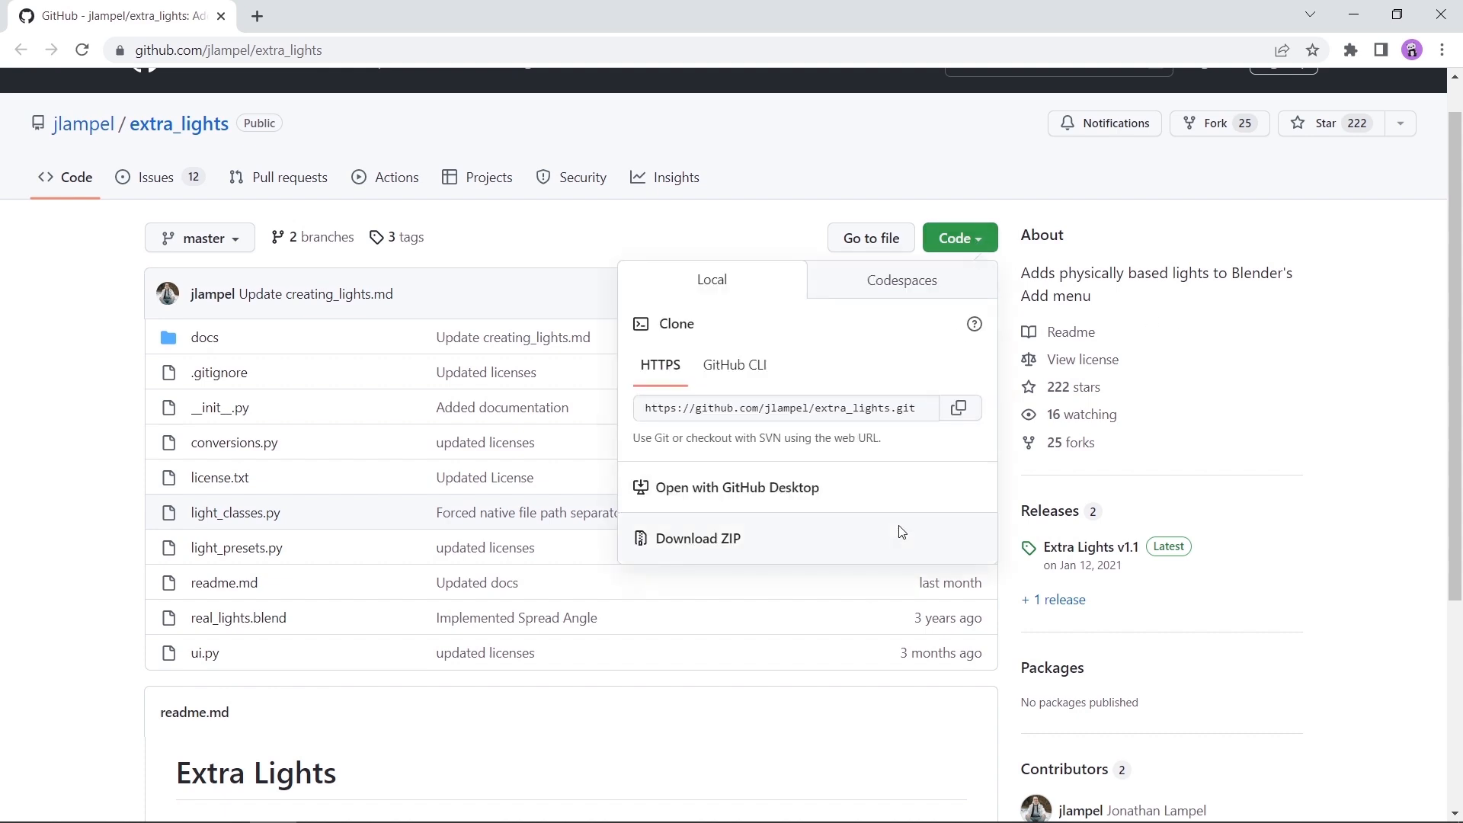
pyautogui.click(89, 387)
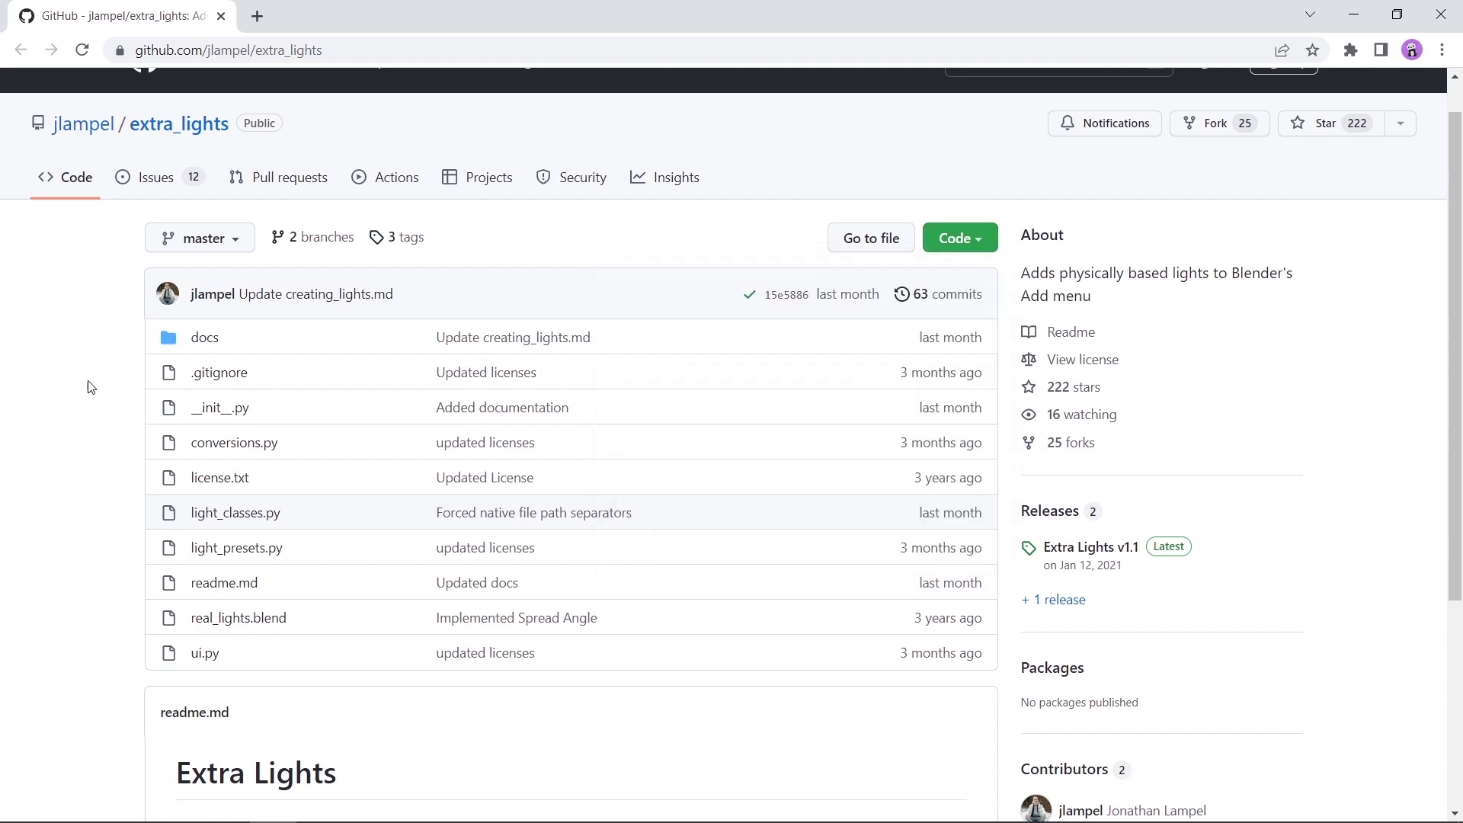
pyautogui.scroll(-3)
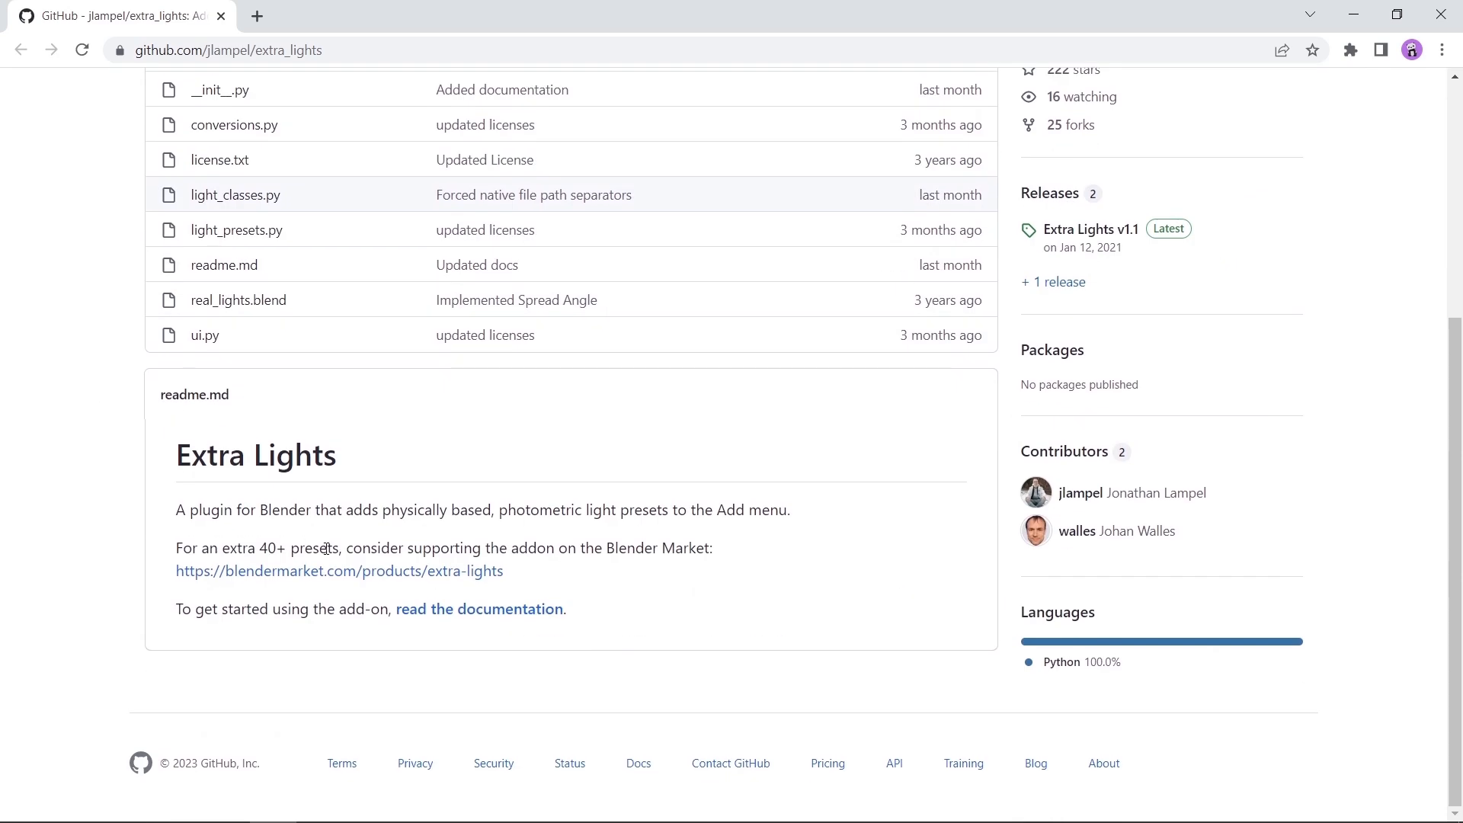
pyautogui.click(337, 570)
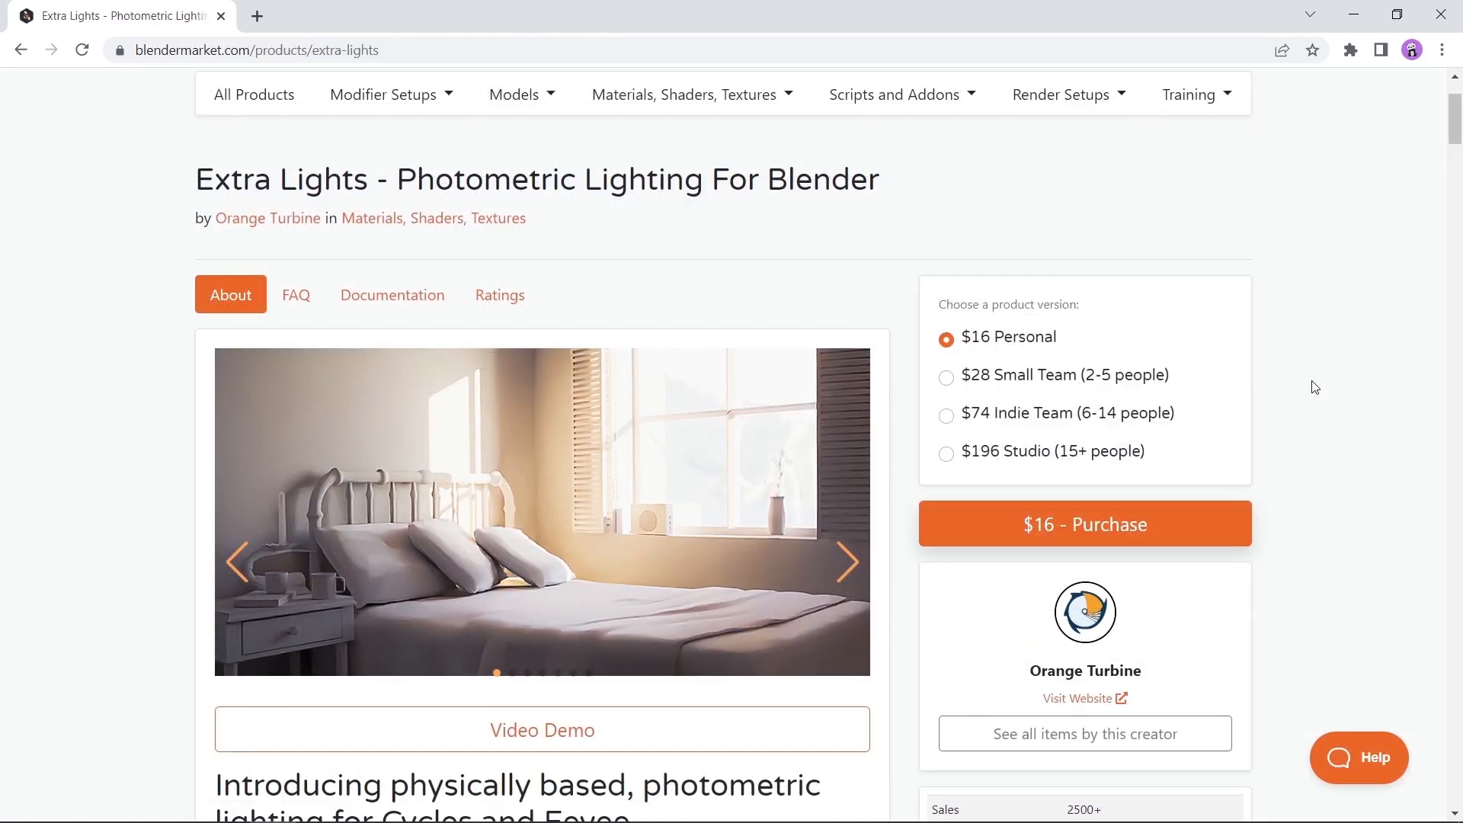
# Scroll through the Extra Lights product page and start its Video Demo
pyautogui.scroll(-3)
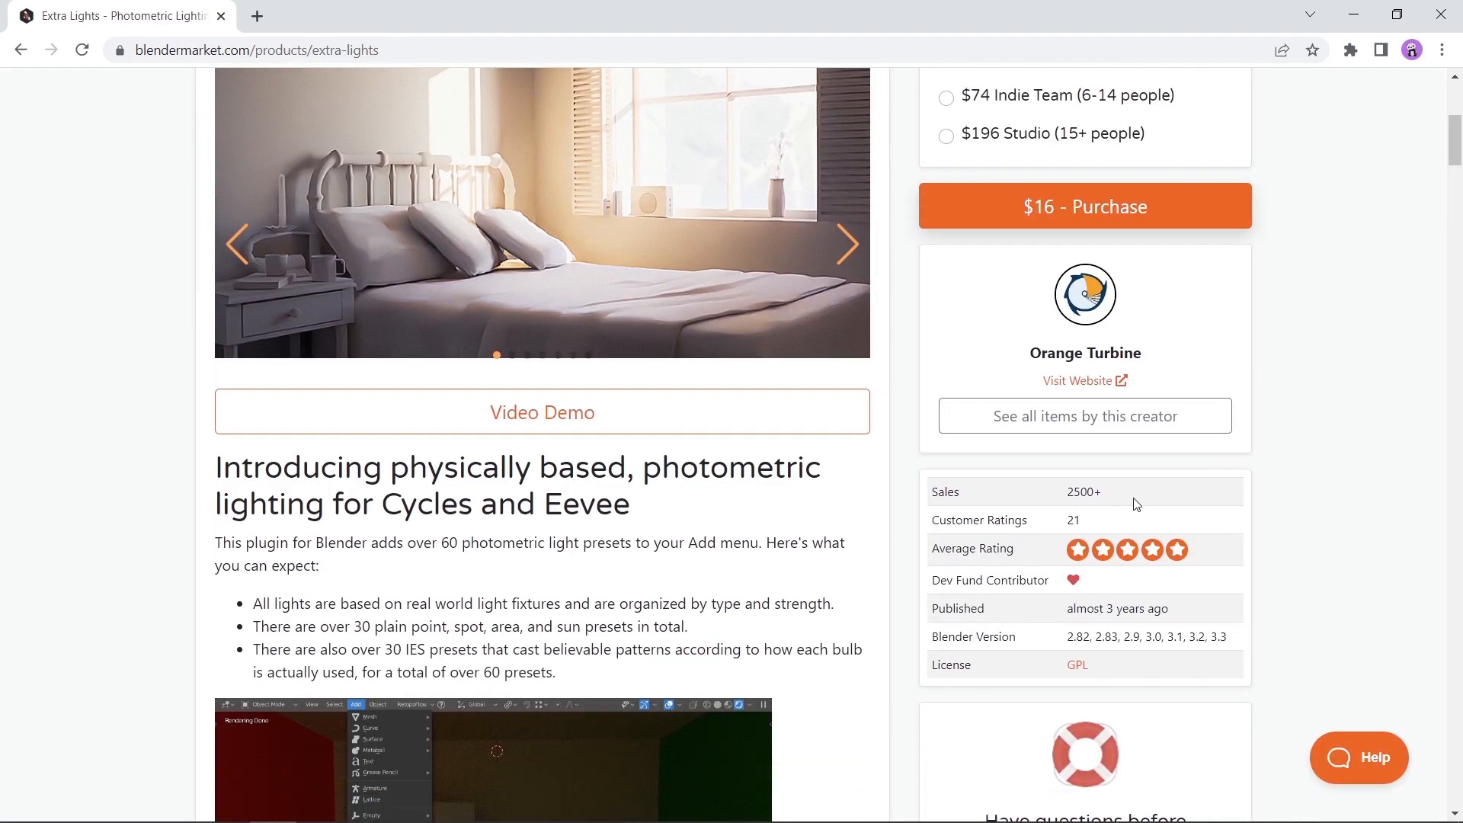
pyautogui.scroll(-3)
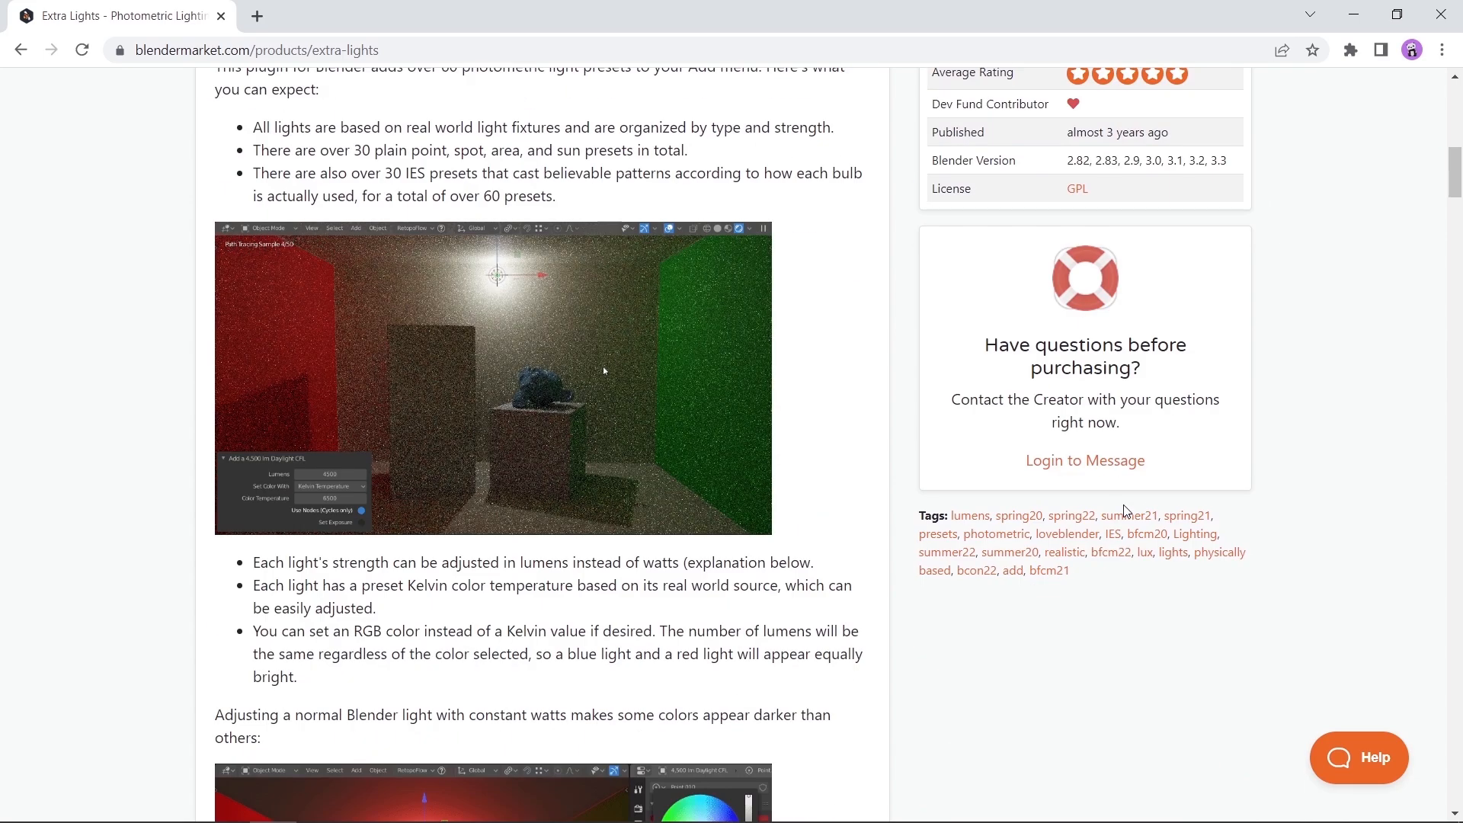
pyautogui.scroll(-3)
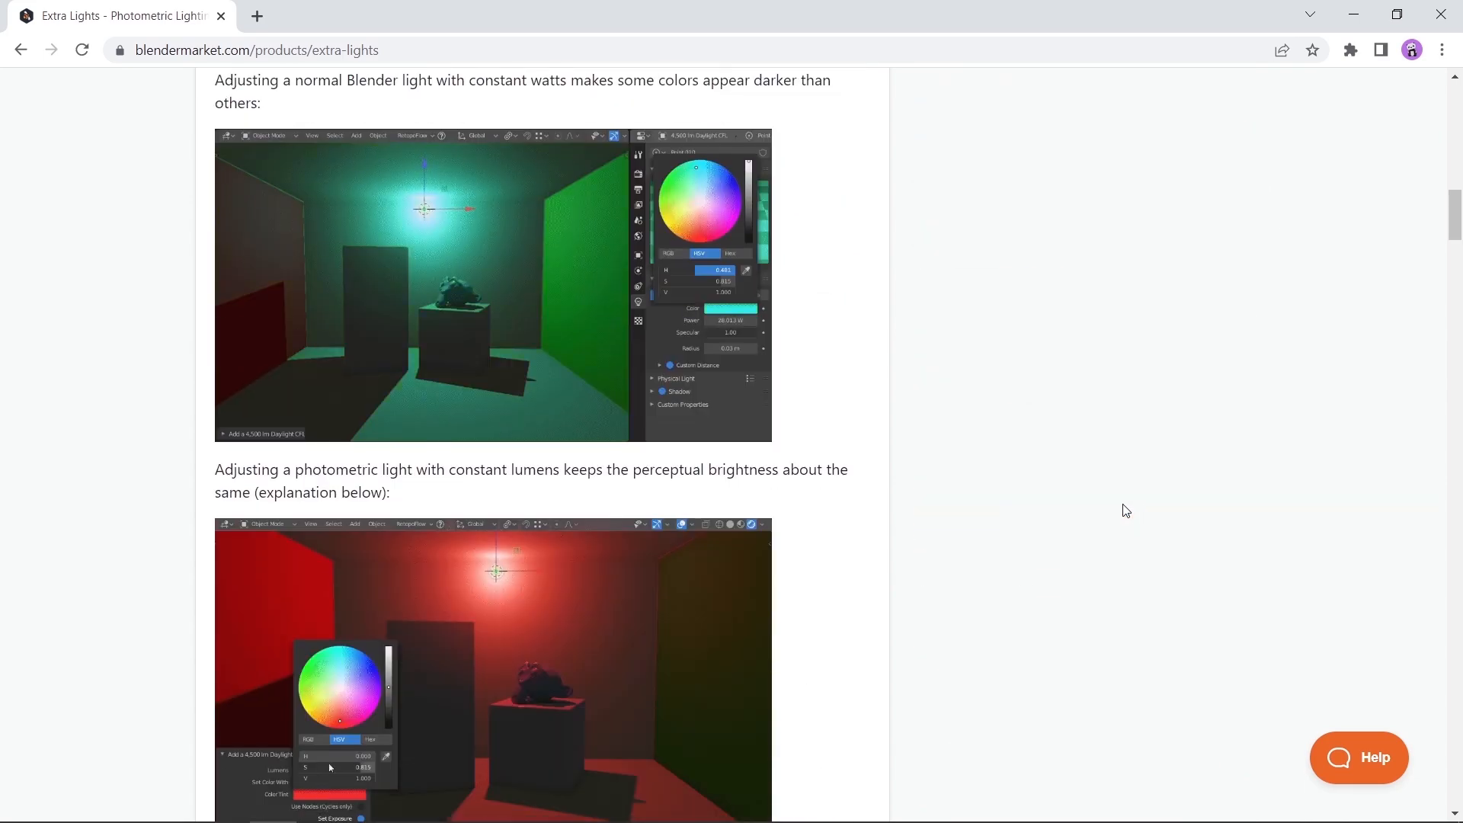
pyautogui.scroll(-3)
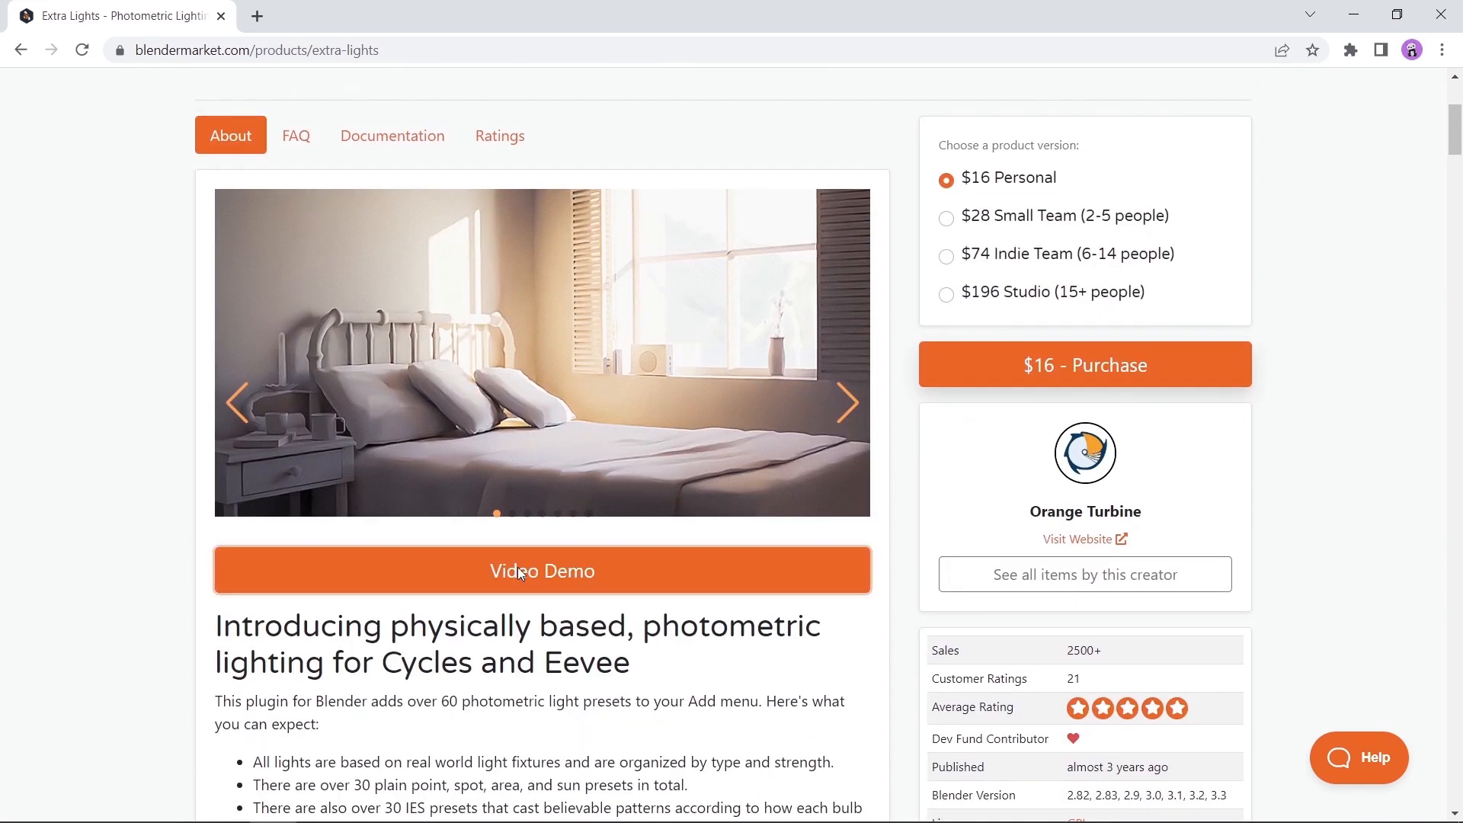
pyautogui.click(541, 570)
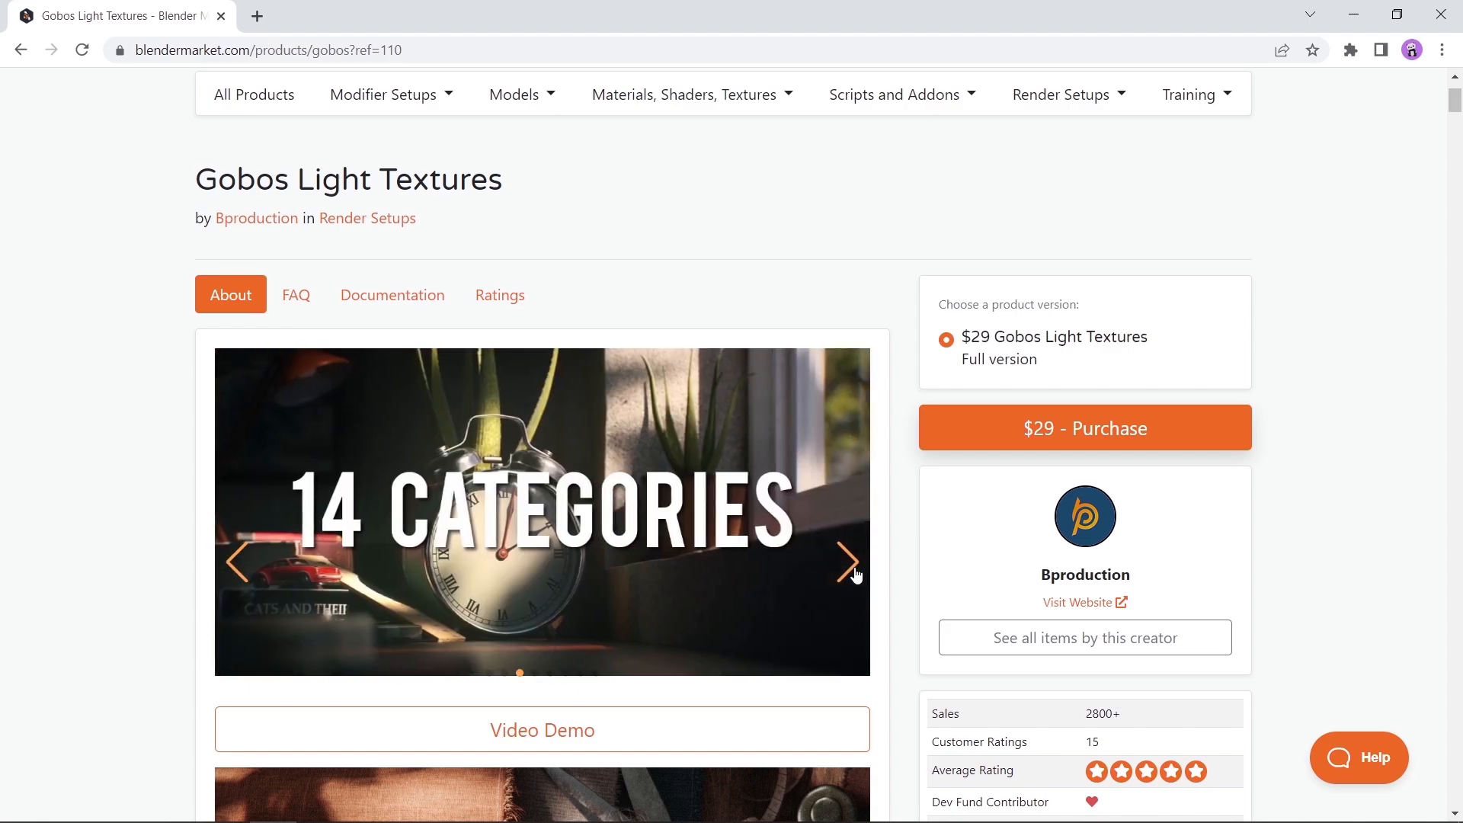
# Scroll through the Gobos Light Textures product page on Blender Market
pyautogui.scroll(-3)
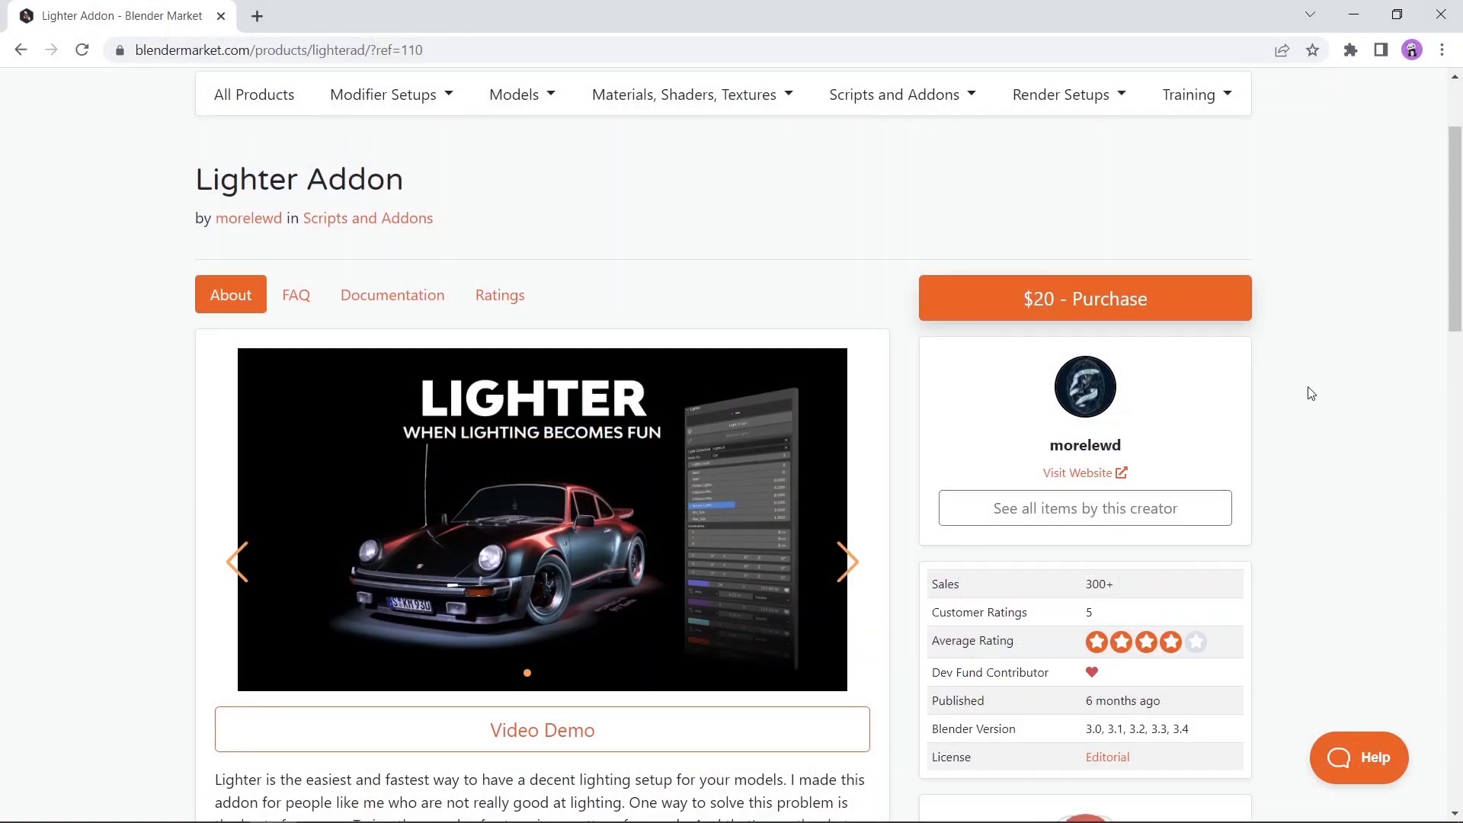
# Scroll down through the Lighter Addon product page on Blender Market
pyautogui.scroll(-3)
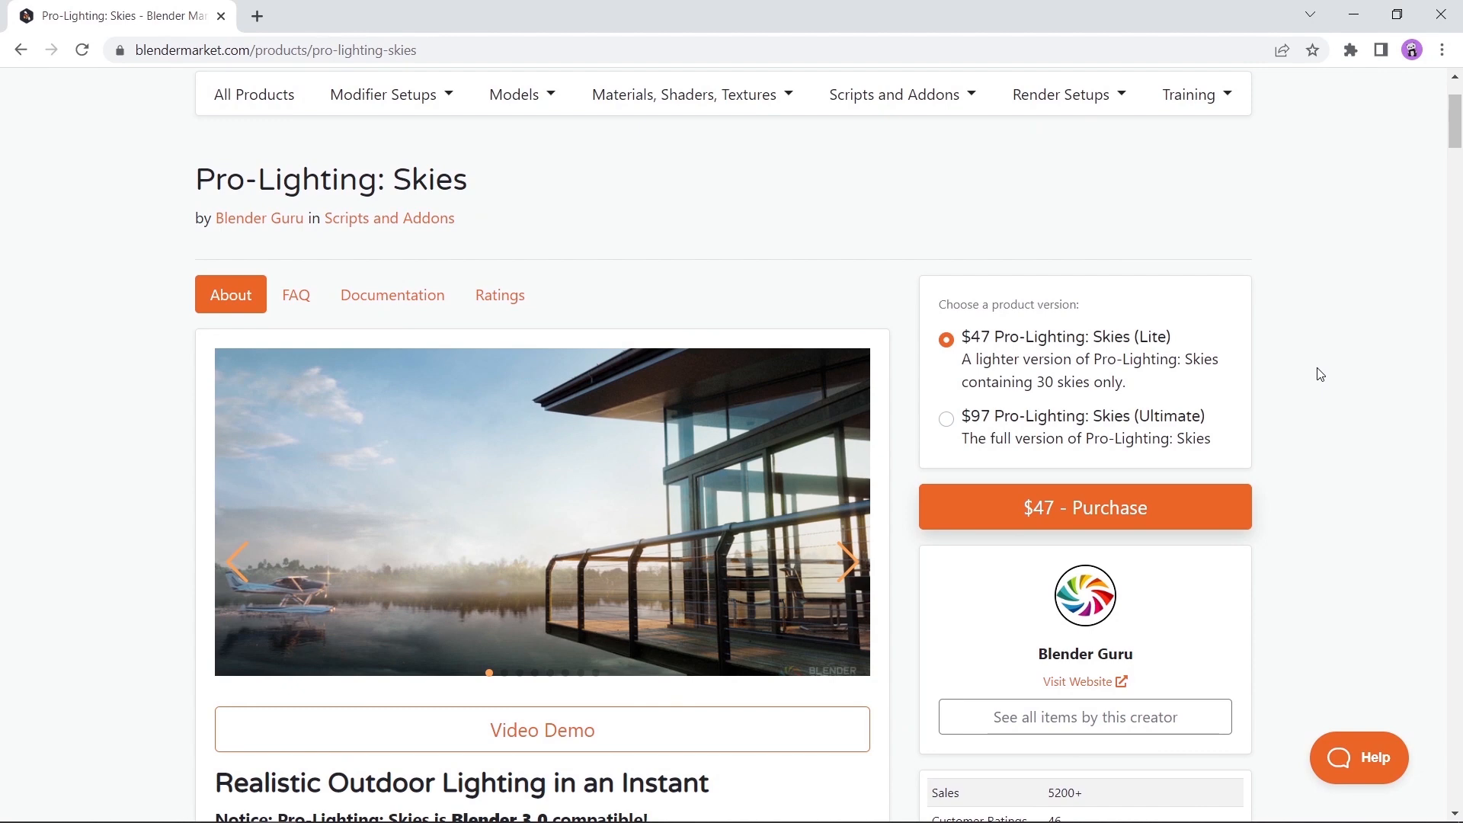
pyautogui.moveTo(1316, 373)
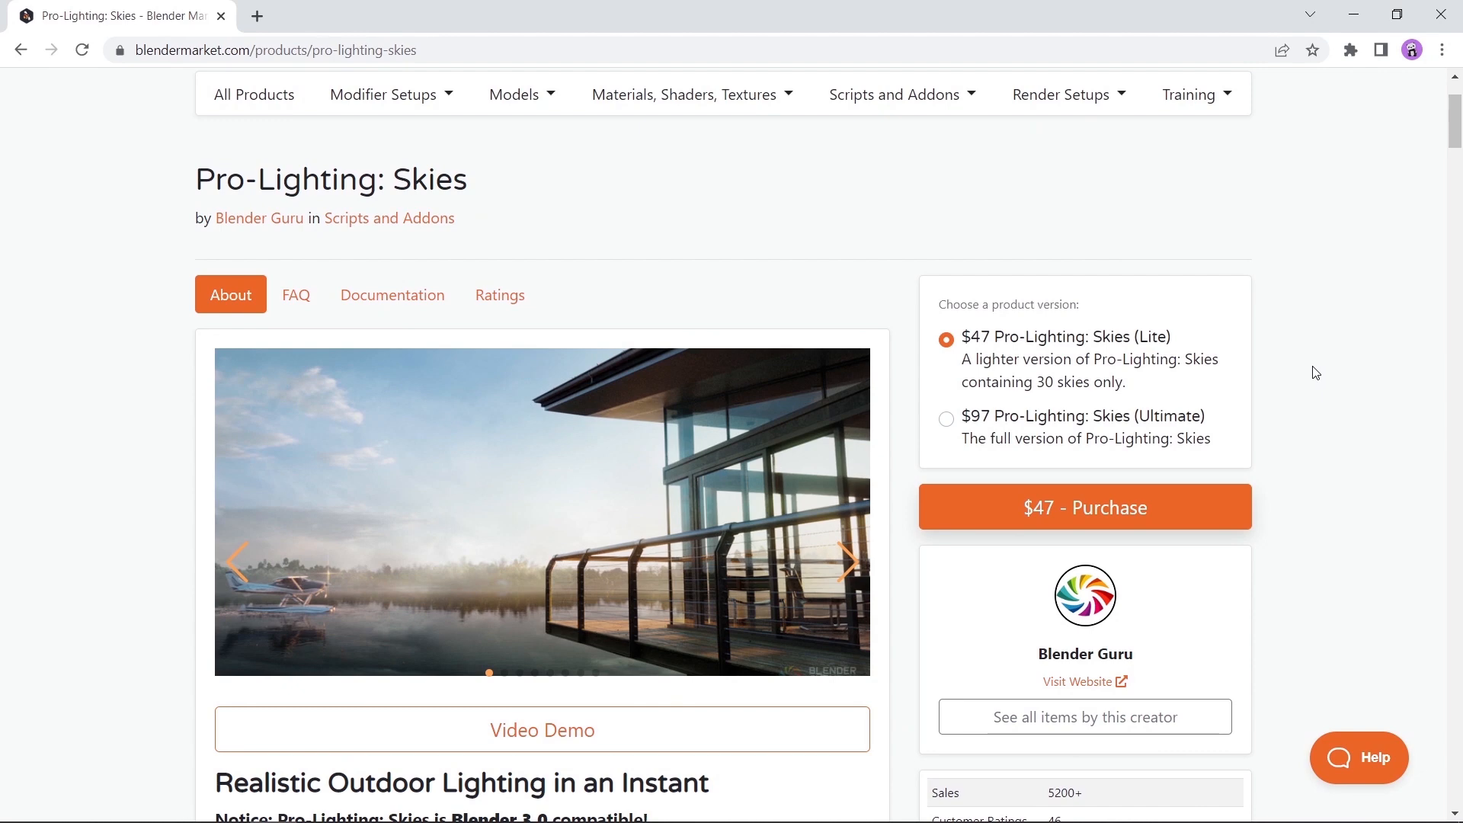
# Advance the Pro-Lighting: Skies preview carousel and scroll down the product page
pyautogui.click(848, 560)
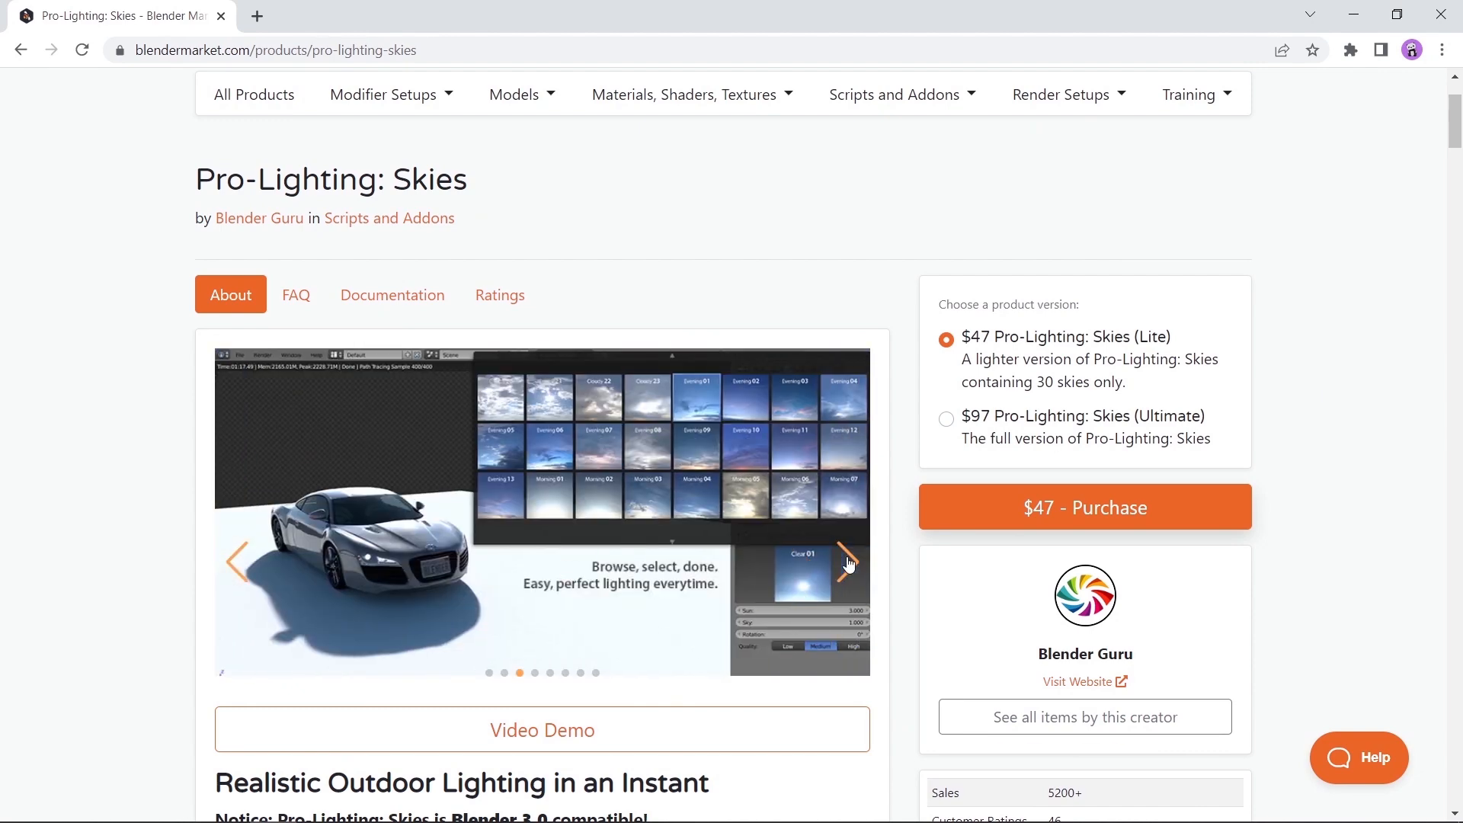
pyautogui.scroll(-3)
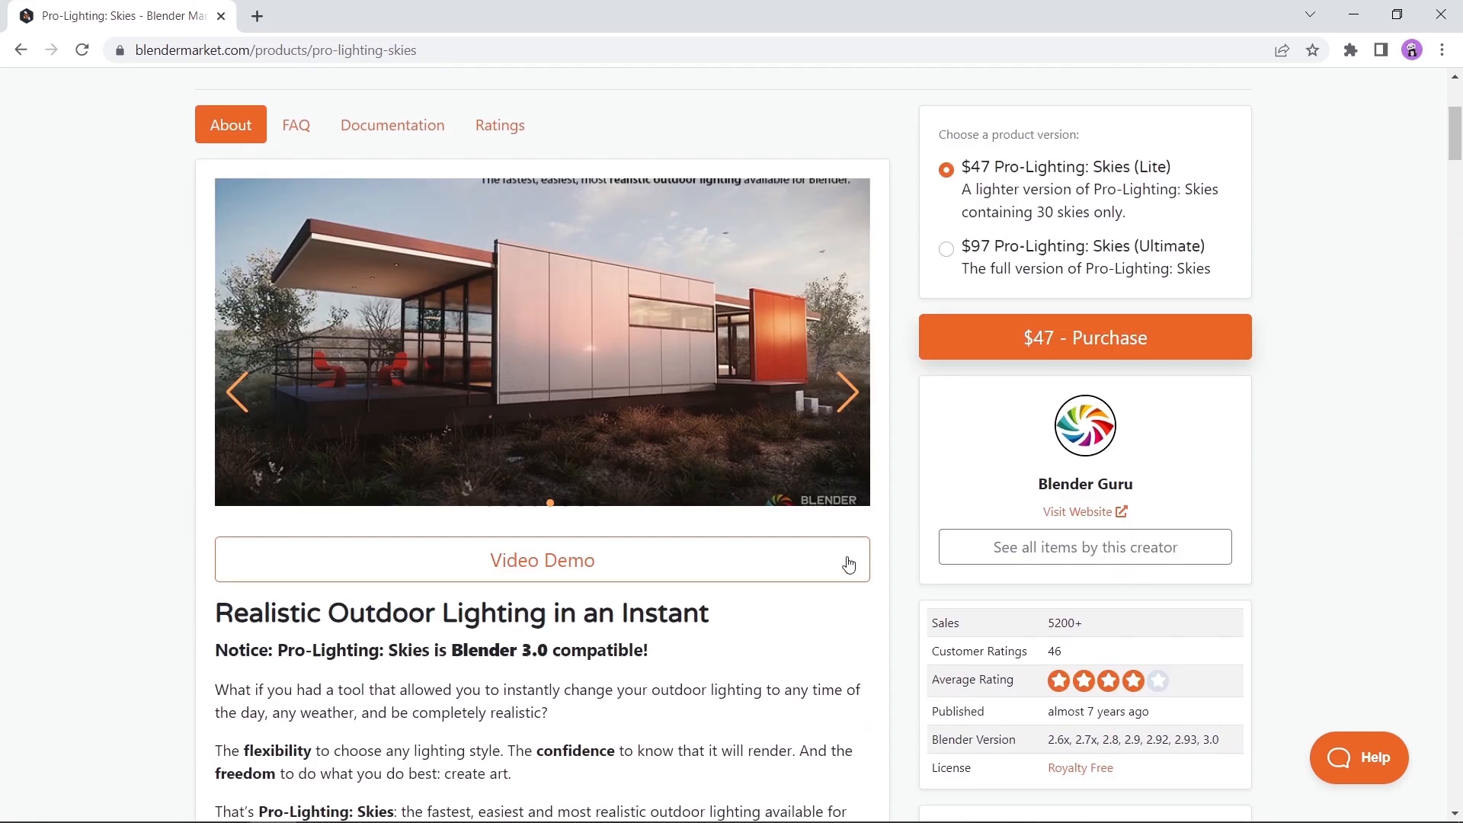
pyautogui.scroll(-3)
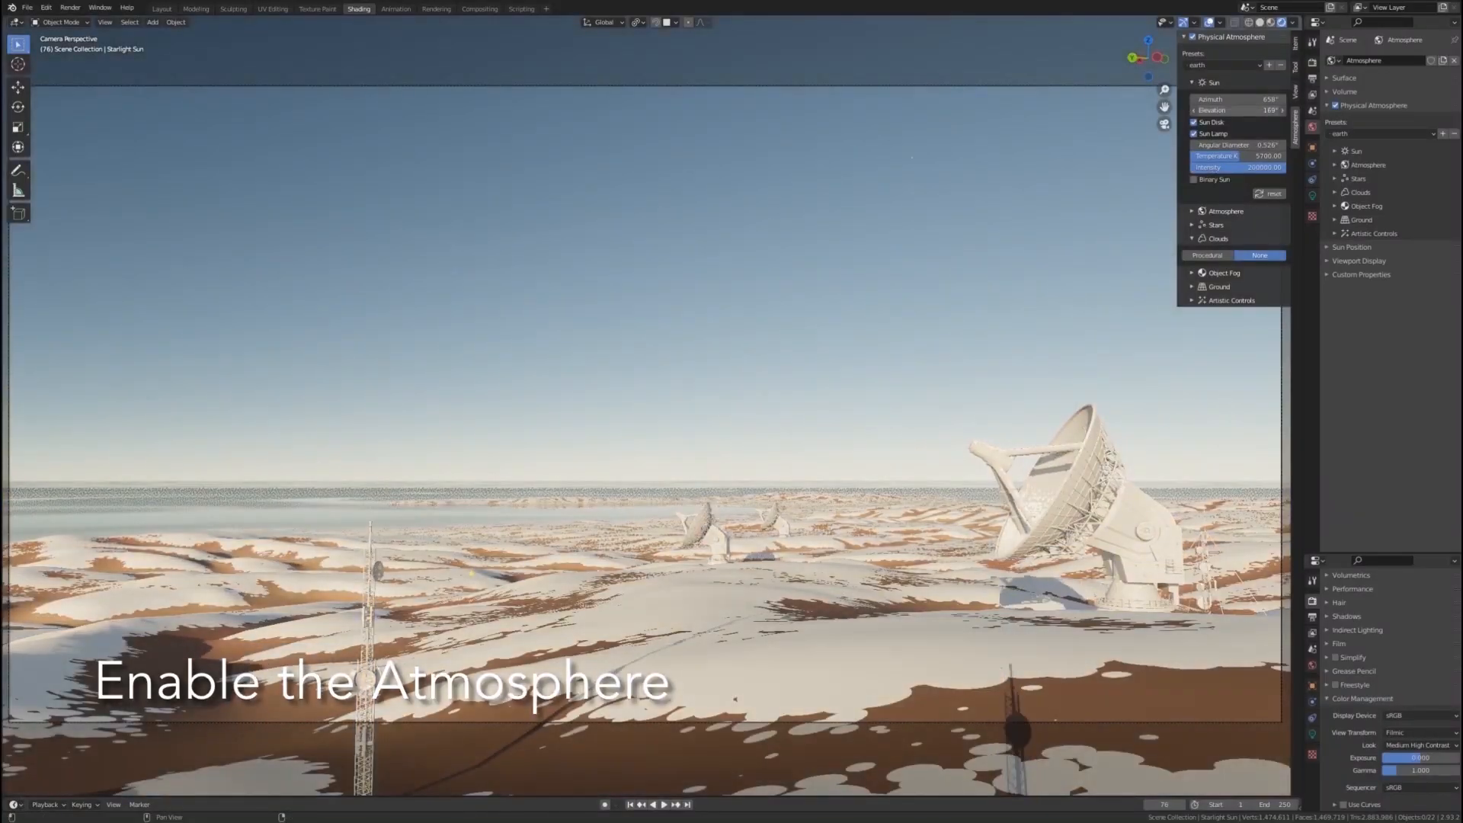
# Enable the physical atmosphere sky for the snowy radio-dish desert scene
pyautogui.click(1223, 64)
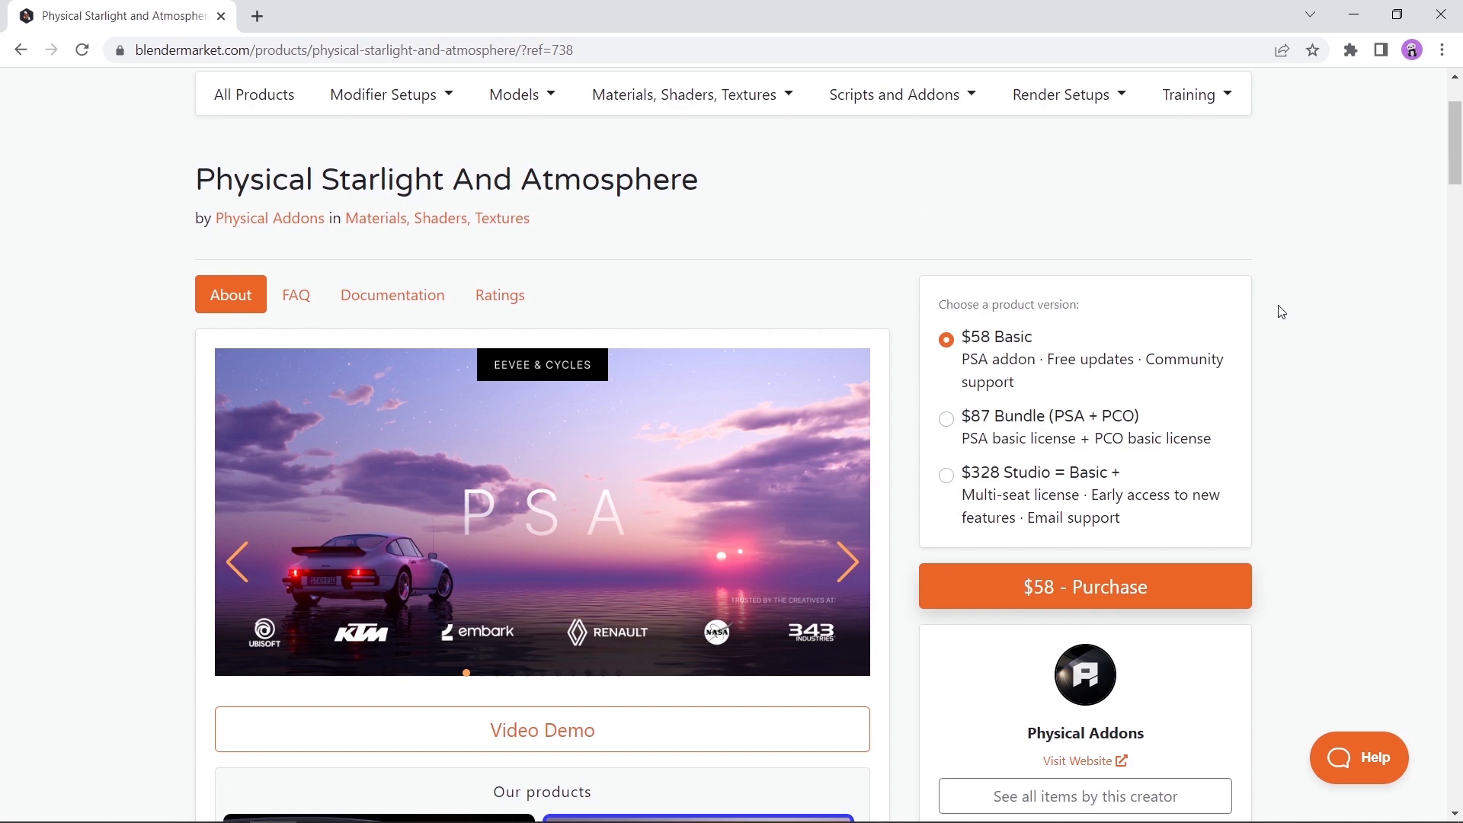
# Scroll the Physical Starlight And Atmosphere features and advance its showcase gallery
pyautogui.scroll(-3)
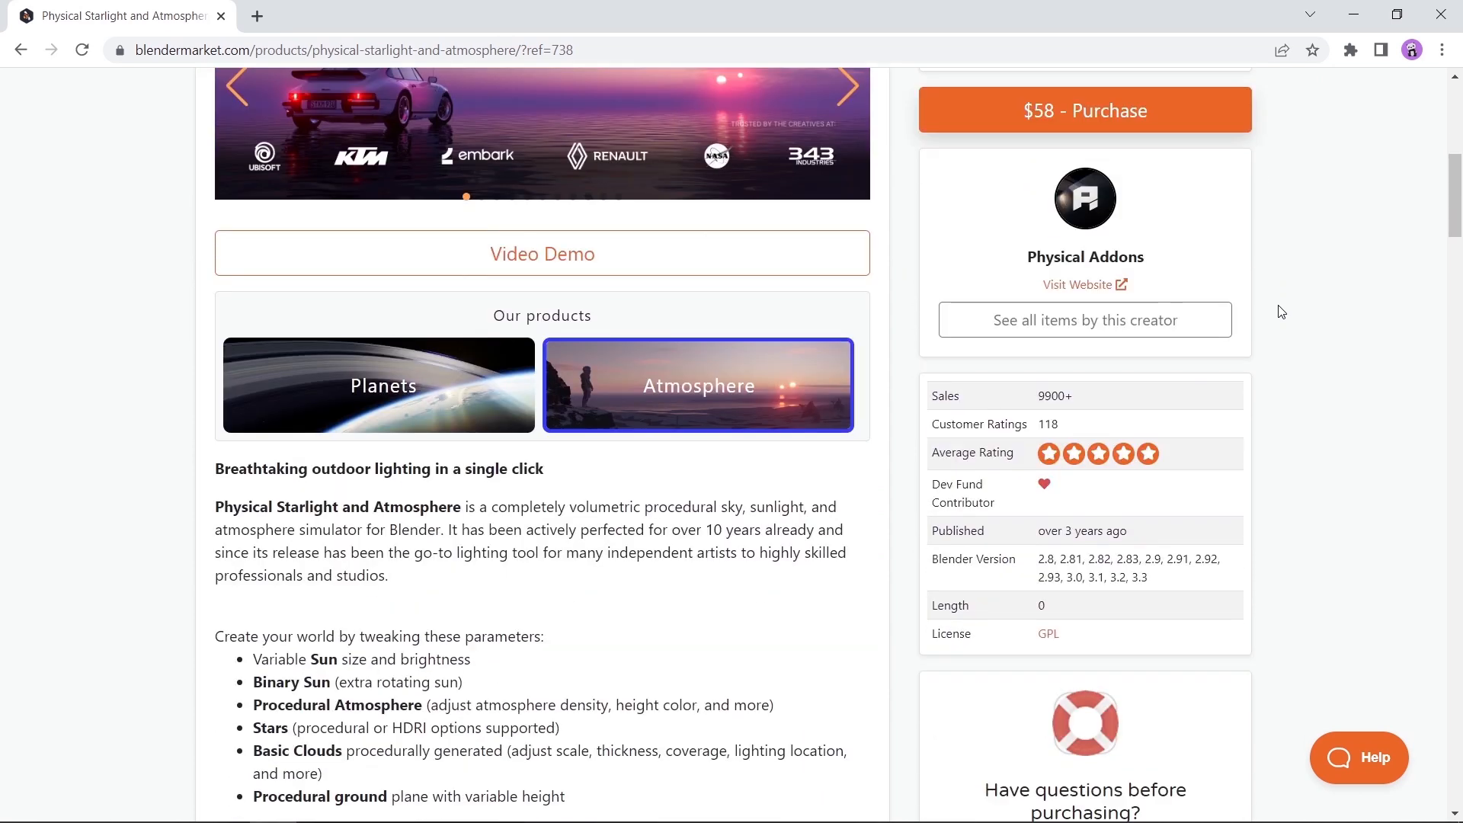
pyautogui.scroll(-3)
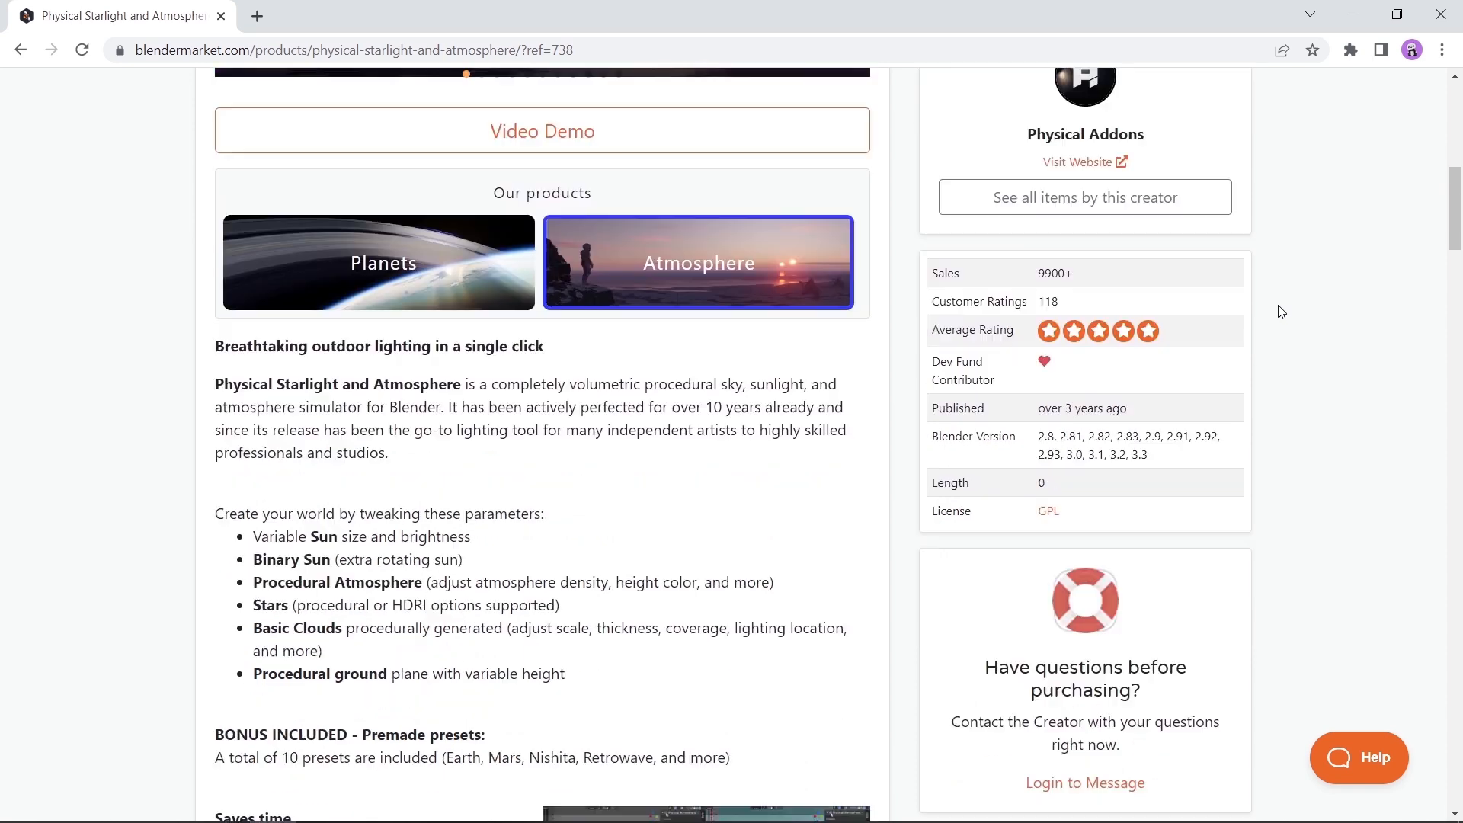
pyautogui.scroll(-3)
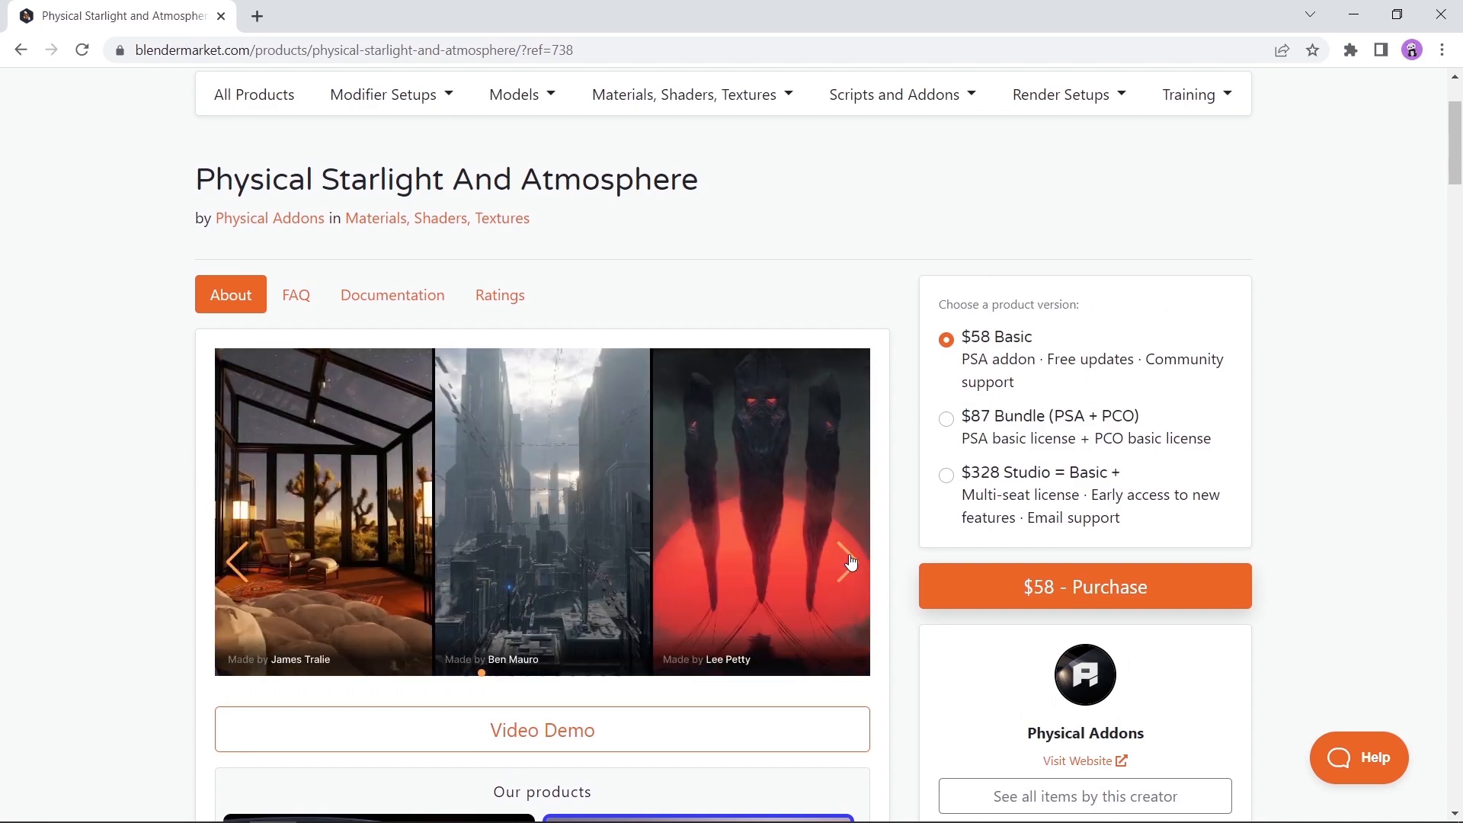
pyautogui.click(847, 561)
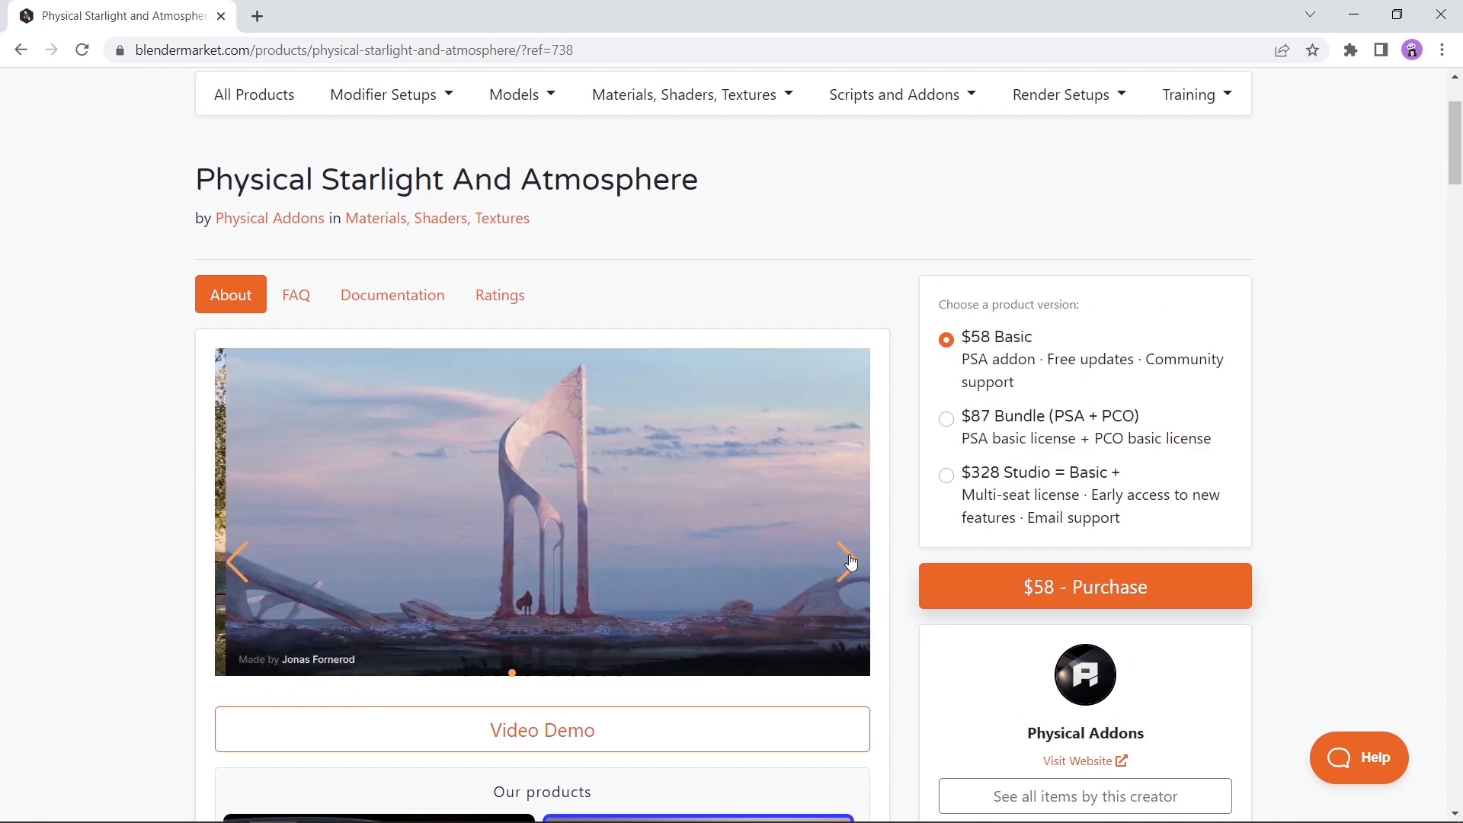